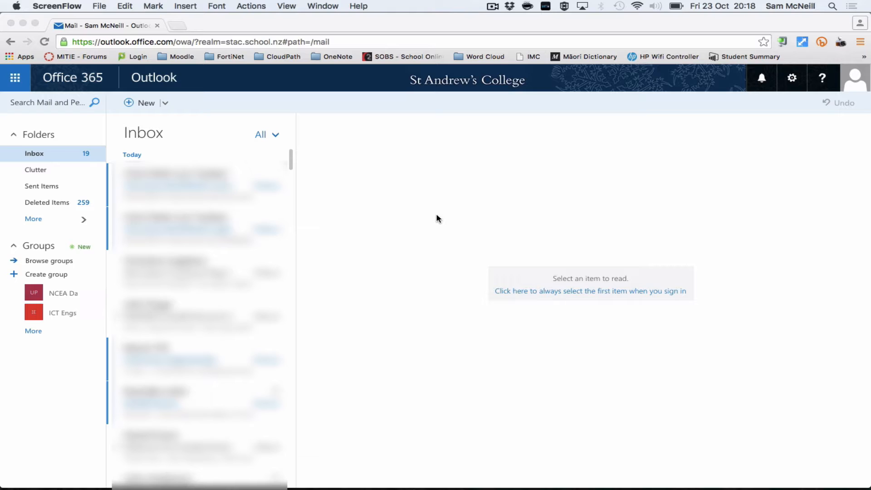
mouse_move(331, 183)
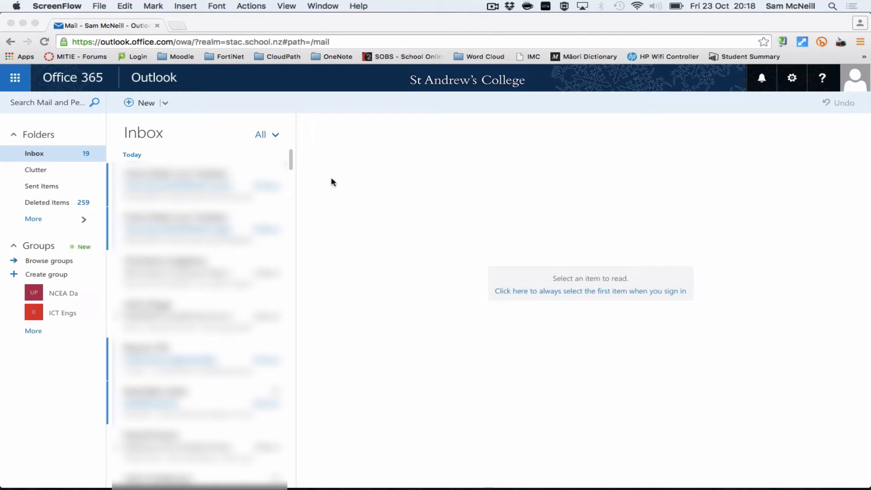
mouse_move(33, 90)
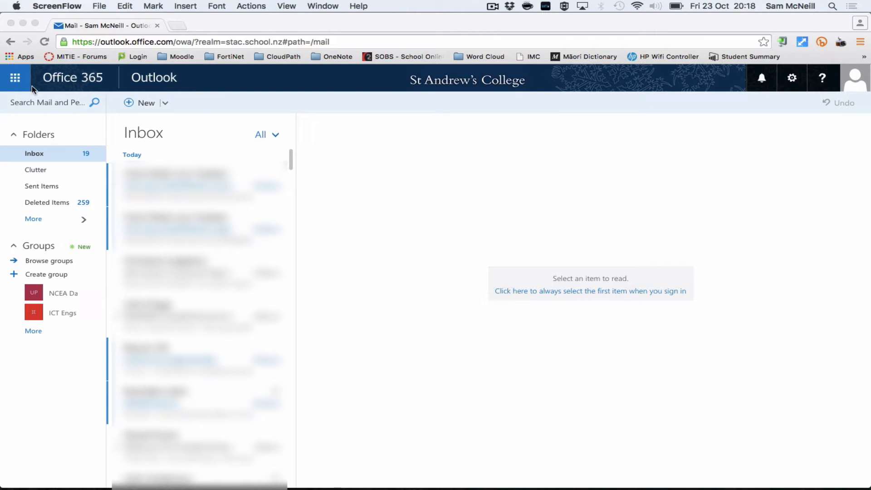
Step: Launch Power BI from the Office 365 app launcher in Outlook on the web
click(15, 77)
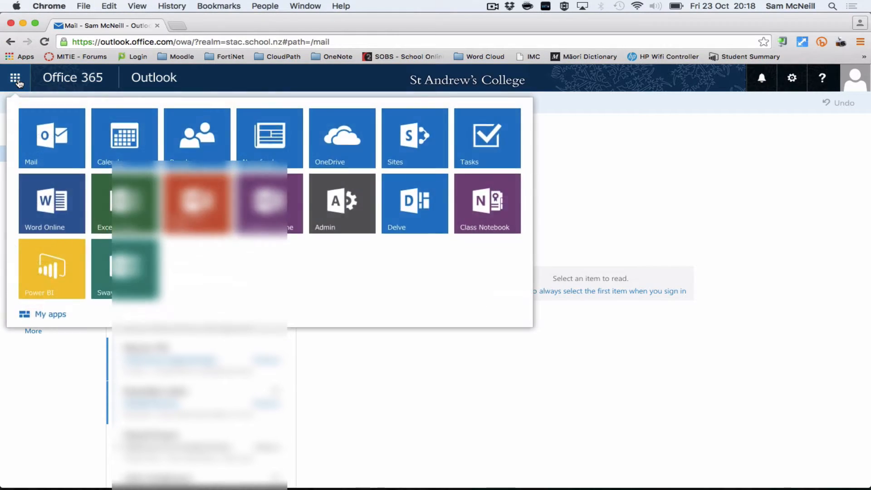
click(15, 77)
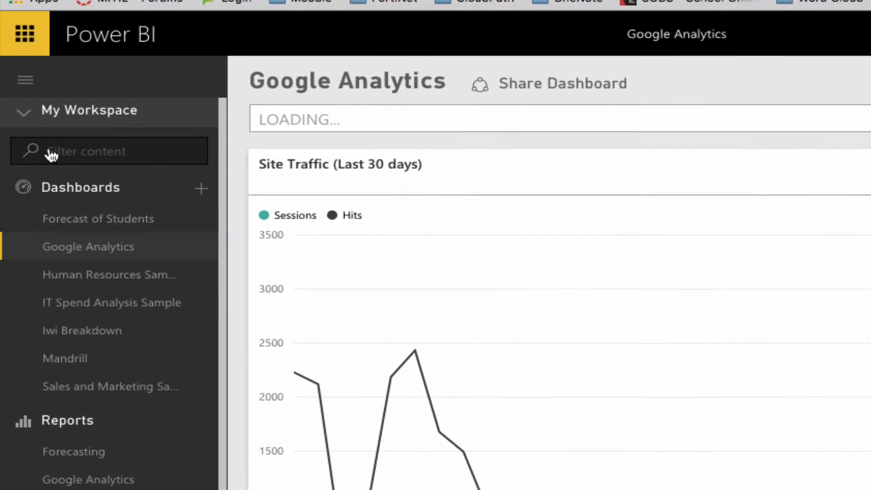
Step: Expand the workspace list to reveal ICT Engs Test and NCEA Data Analysis
click(89, 109)
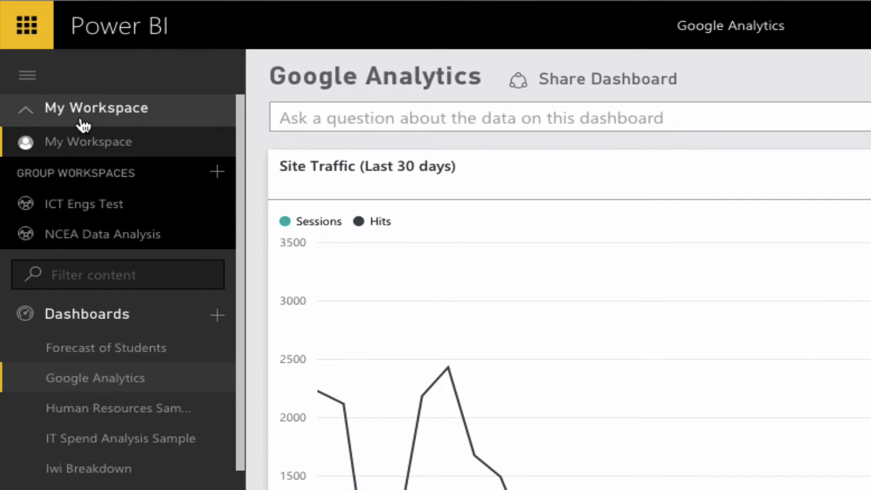
mouse_move(84, 204)
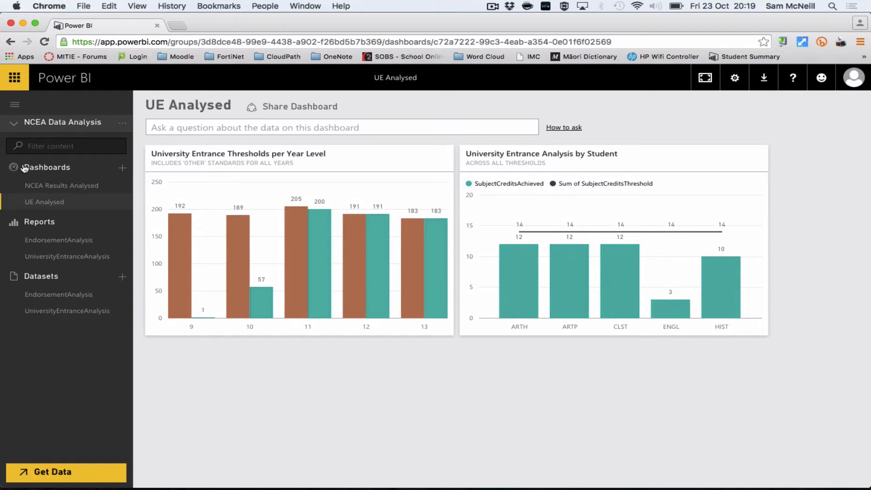
mouse_move(61, 185)
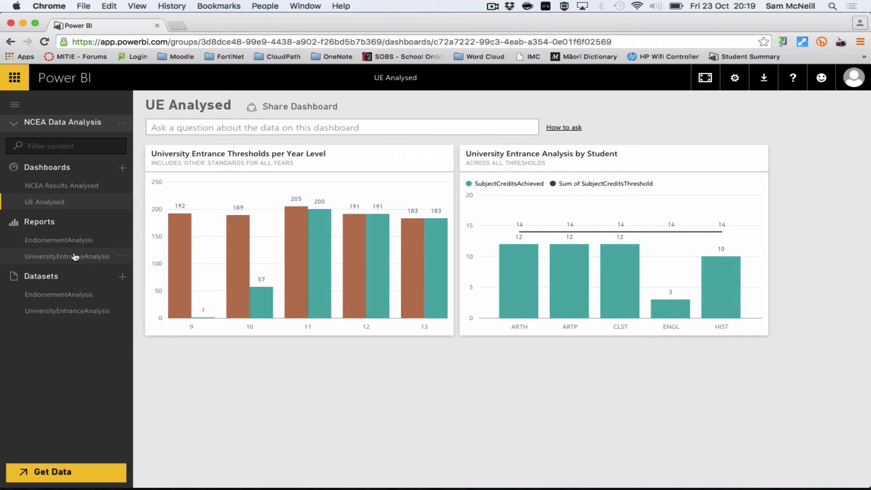
mouse_move(66, 256)
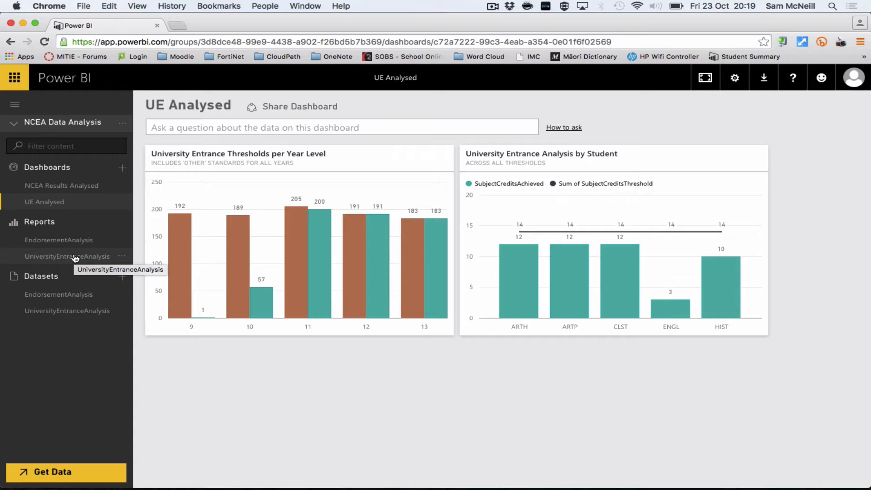
Step: Show the UniversityEntranceAnalysis Year Level Summary page in full screen
click(67, 256)
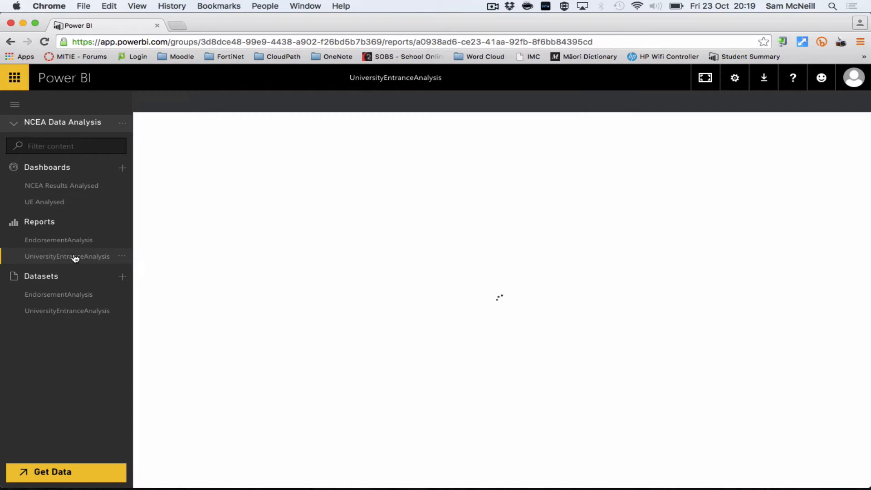
click(66, 256)
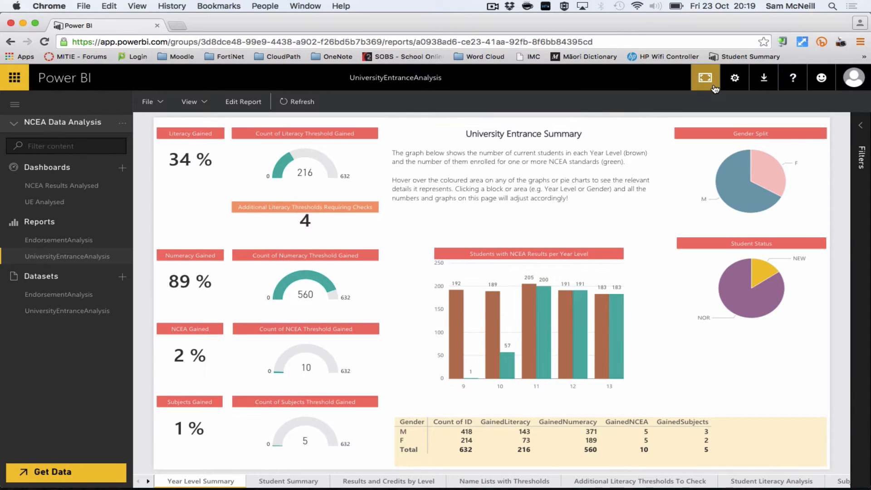
click(705, 77)
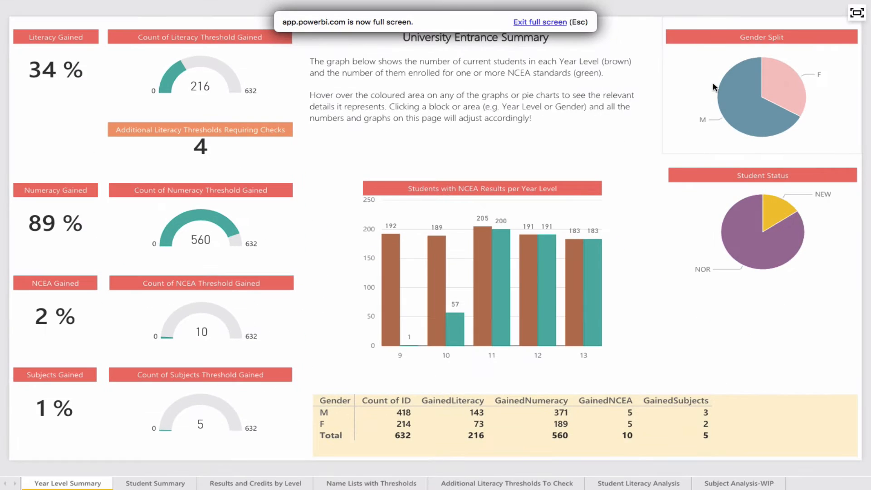
mouse_move(560, 183)
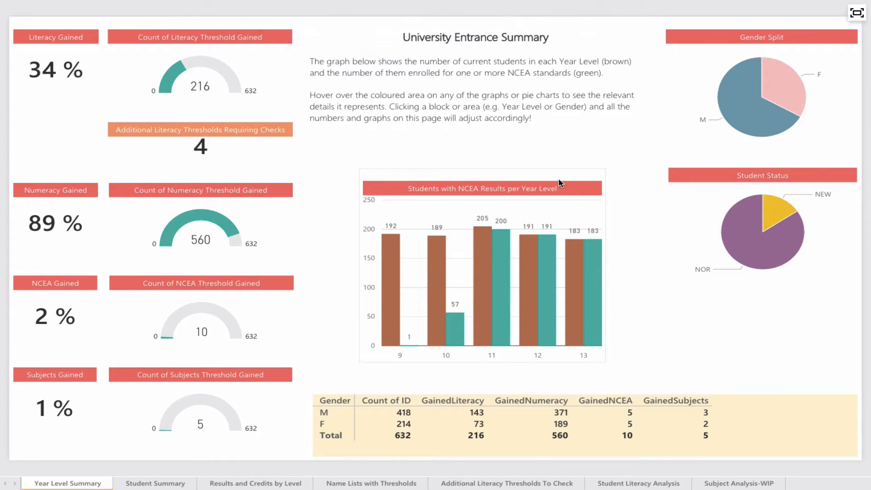
mouse_move(516, 202)
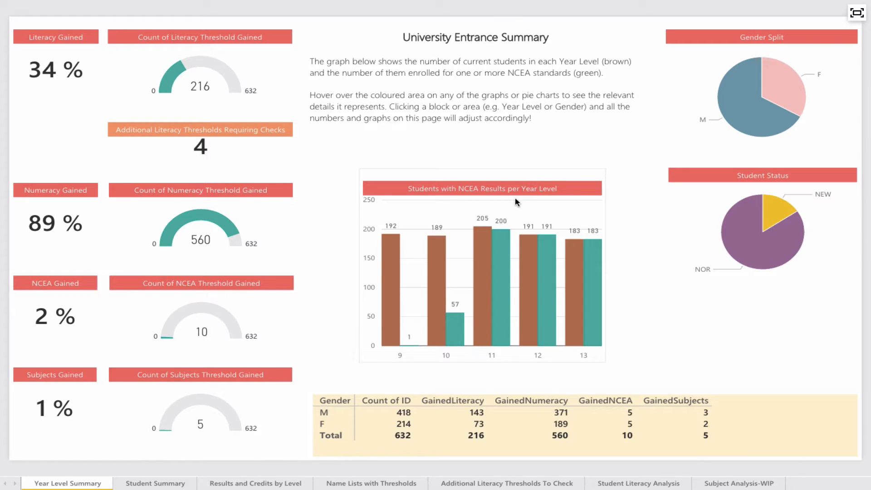
mouse_move(464, 296)
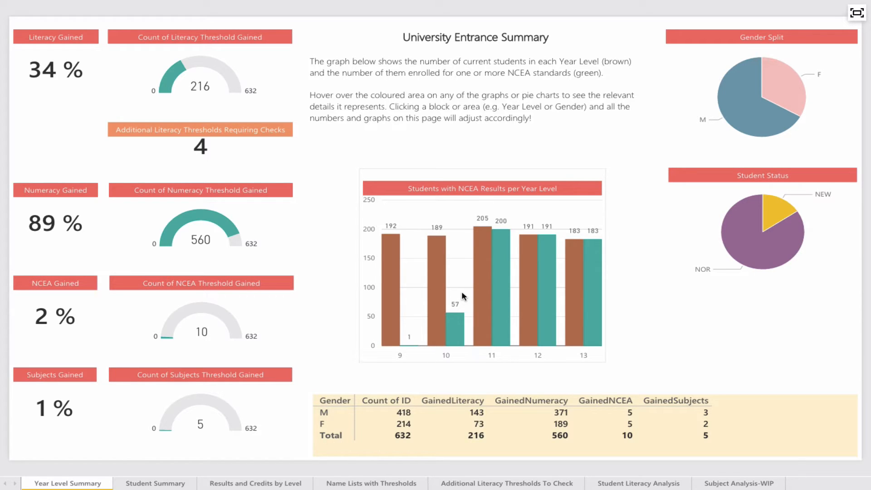
mouse_move(394, 261)
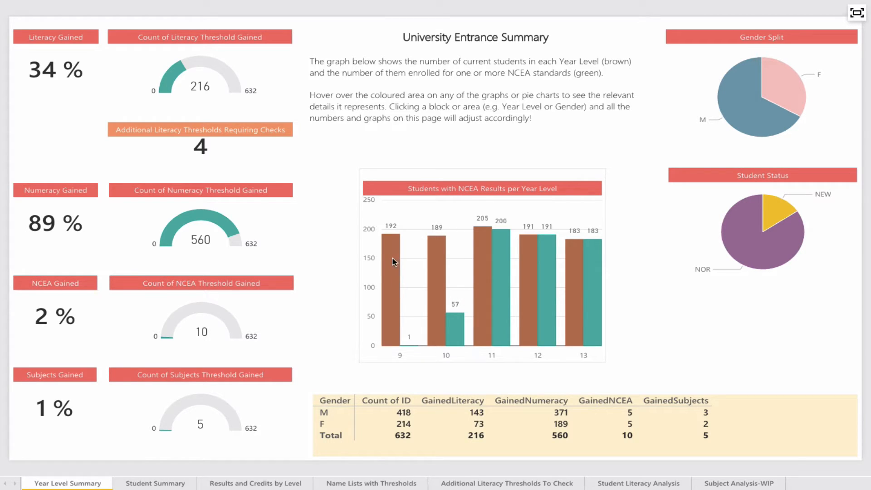
mouse_move(458, 331)
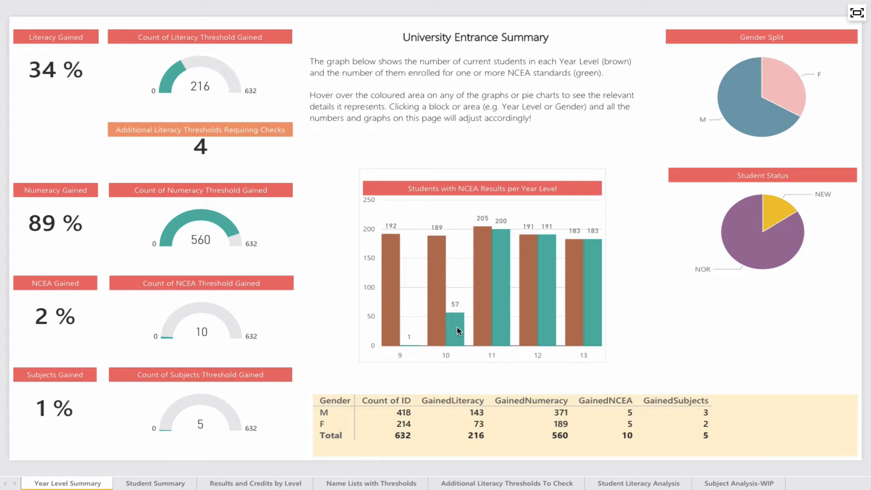
mouse_move(502, 264)
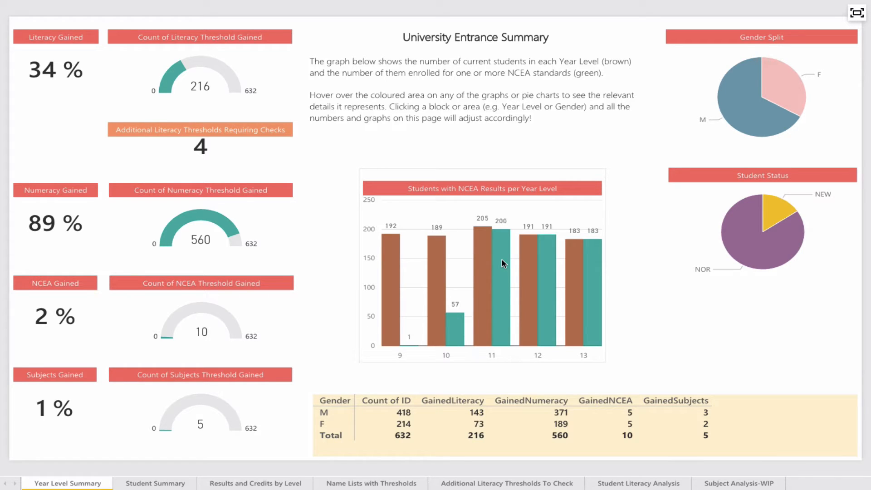
mouse_move(413, 339)
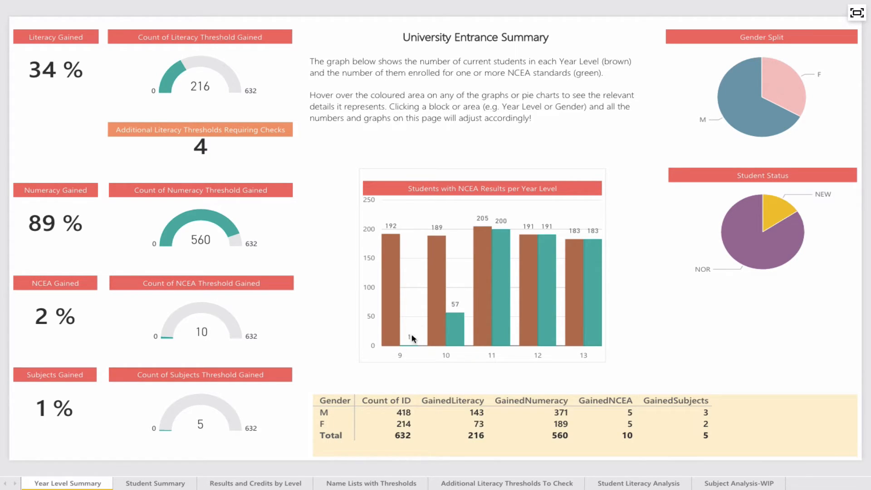
mouse_move(464, 330)
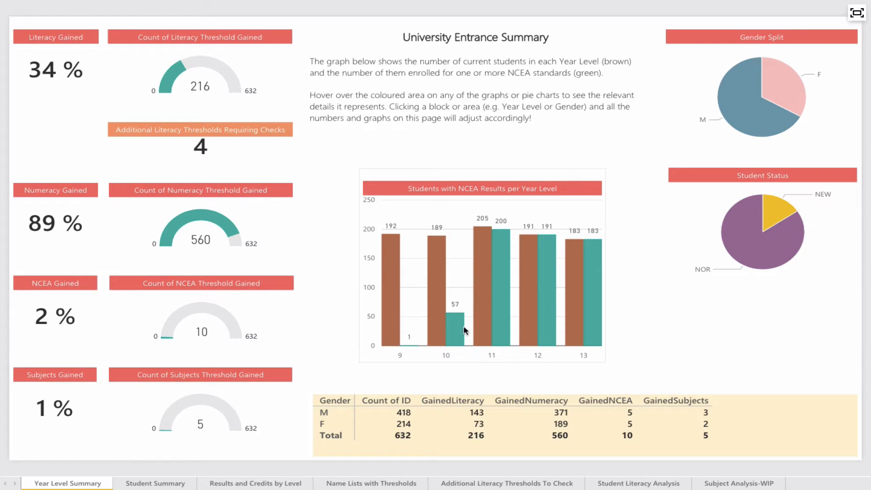
mouse_move(456, 332)
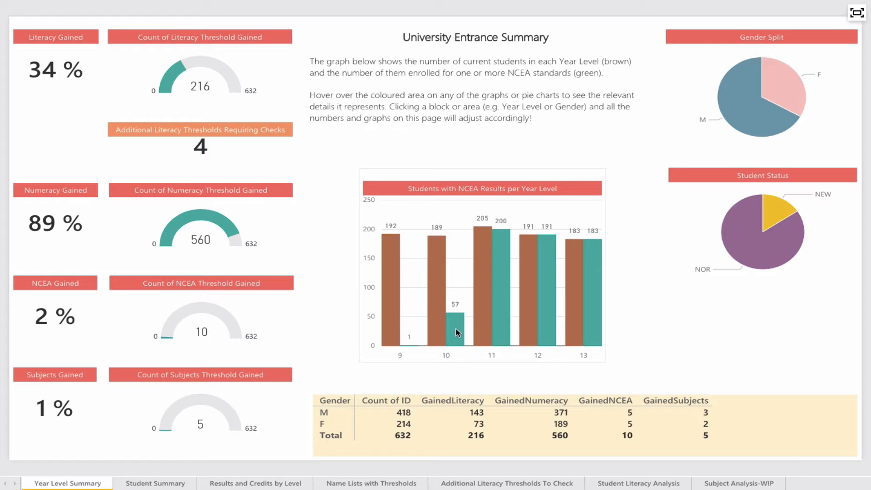
mouse_move(366, 243)
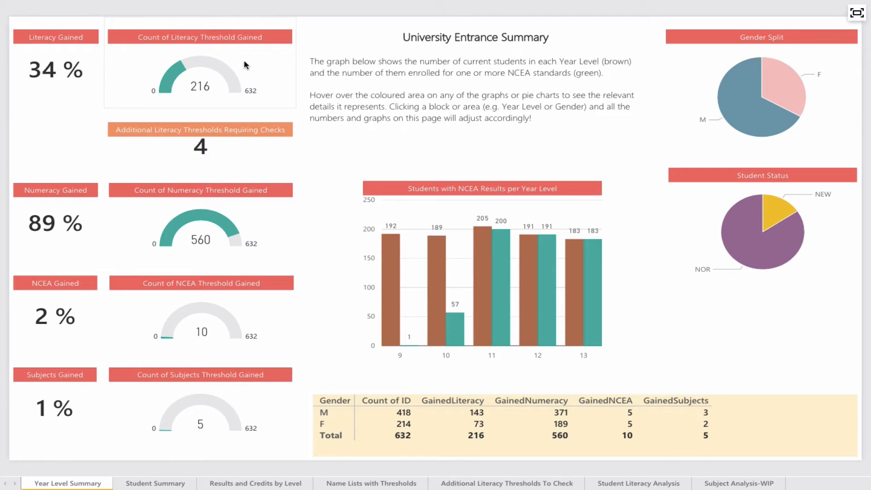
mouse_move(62, 208)
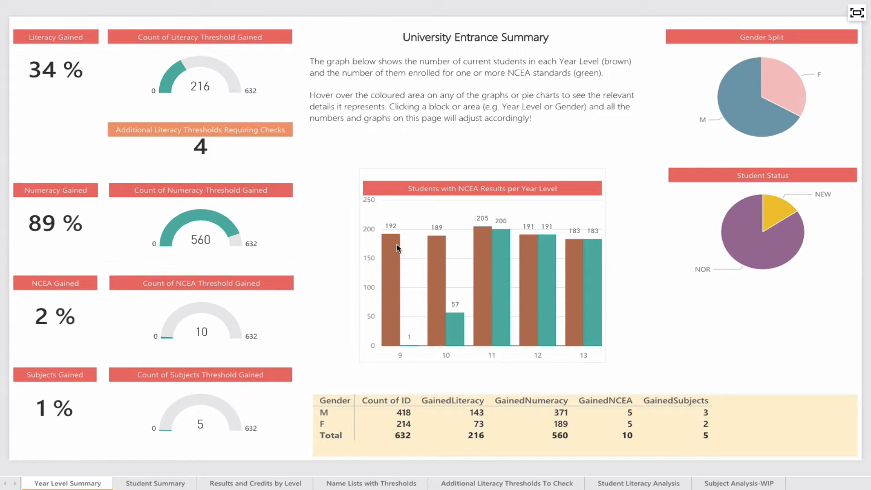
mouse_move(461, 293)
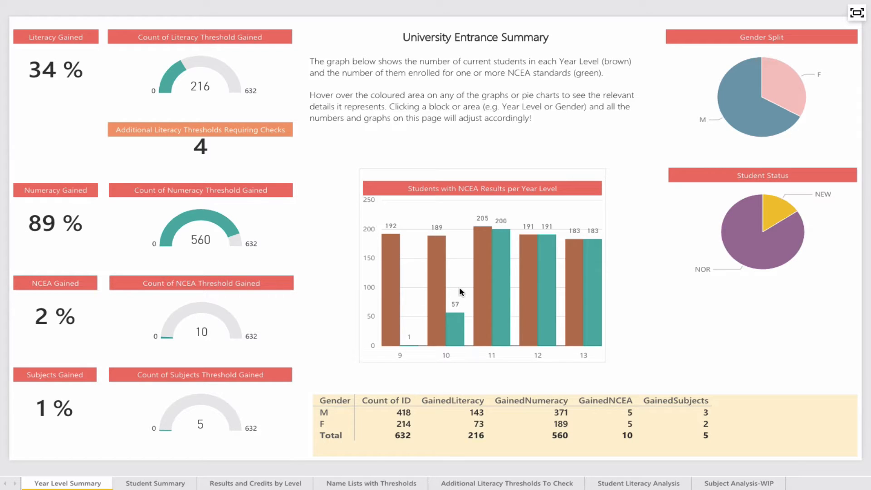
mouse_move(590, 291)
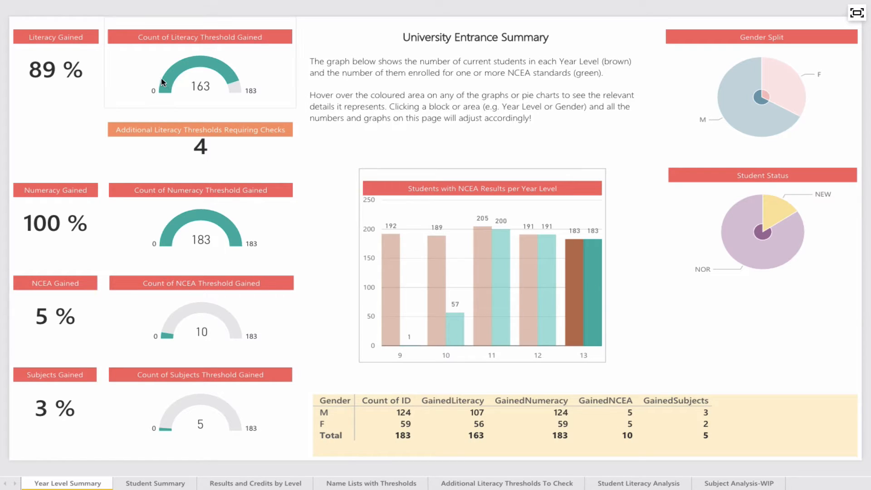
mouse_move(64, 75)
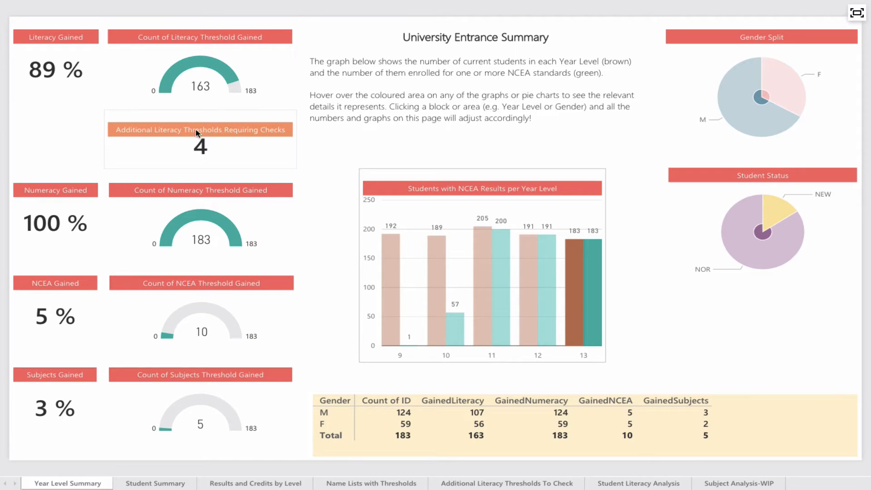
mouse_move(225, 164)
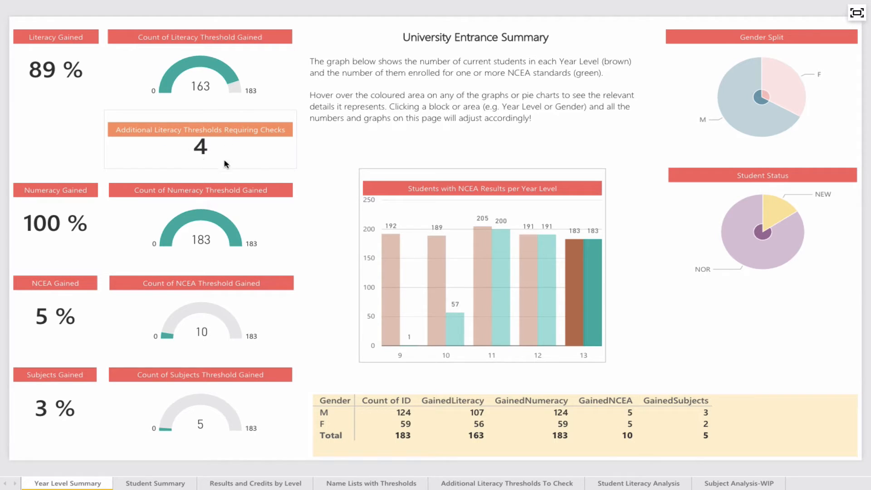
mouse_move(207, 148)
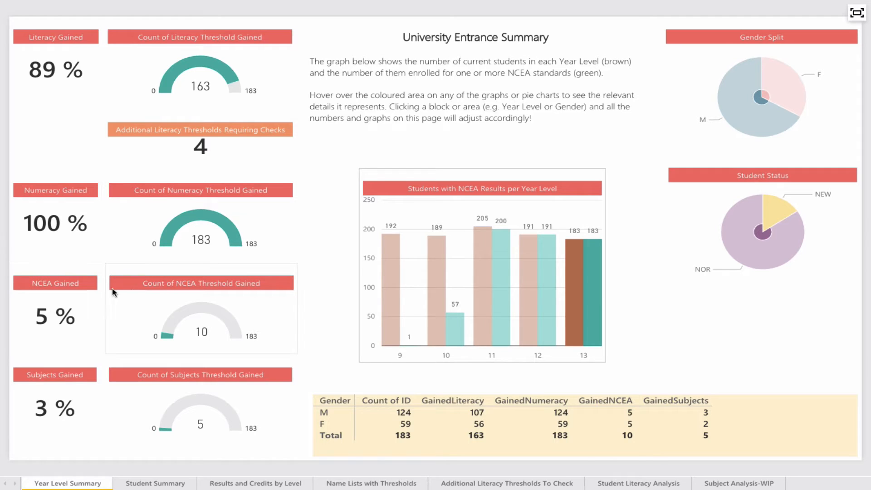
mouse_move(167, 309)
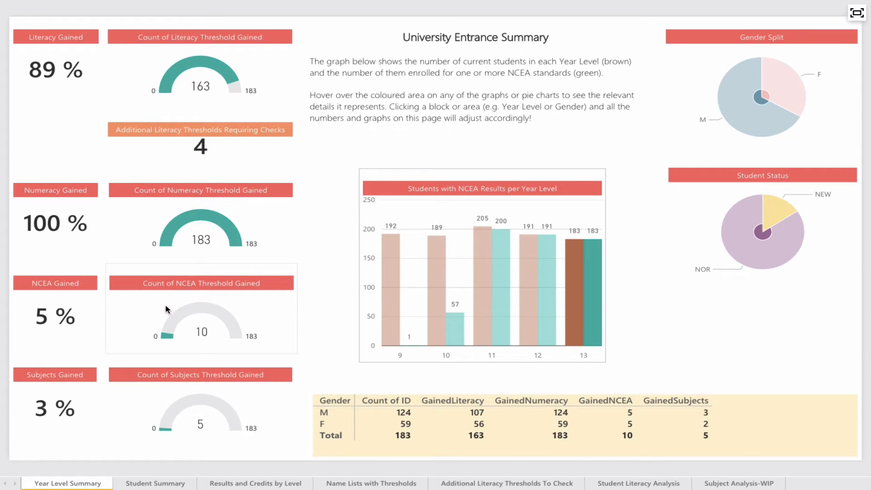
mouse_move(219, 300)
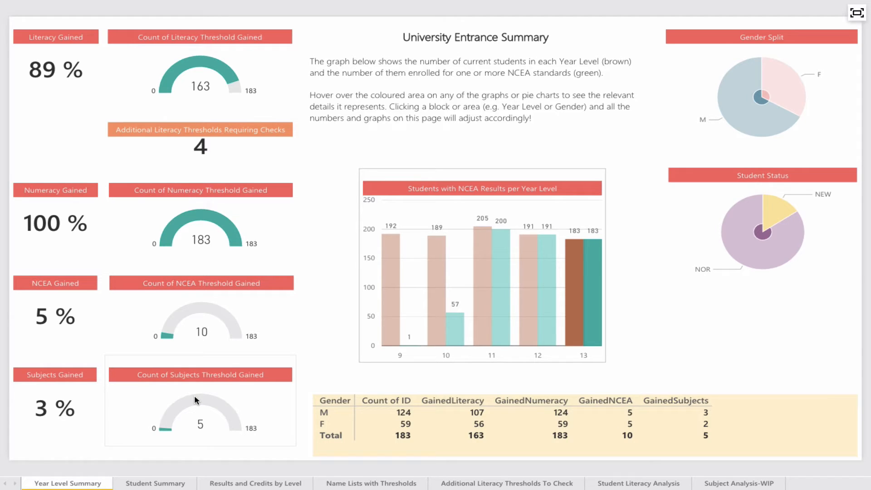
mouse_move(190, 394)
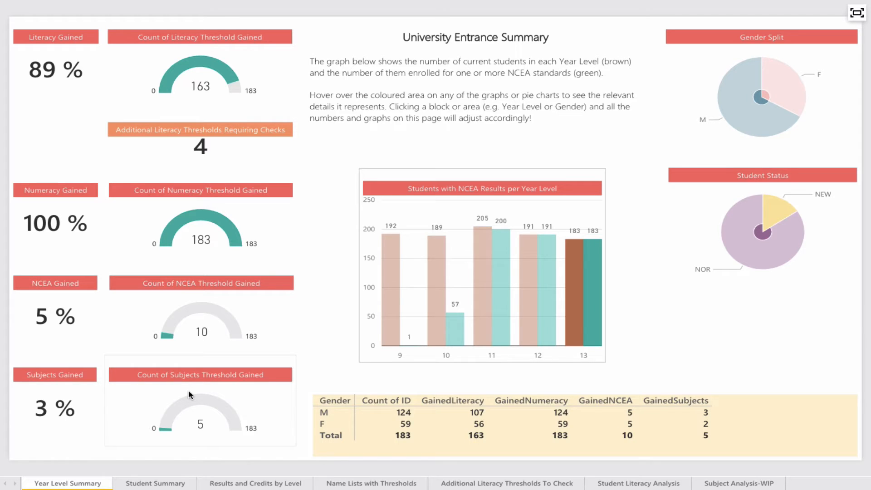
mouse_move(151, 324)
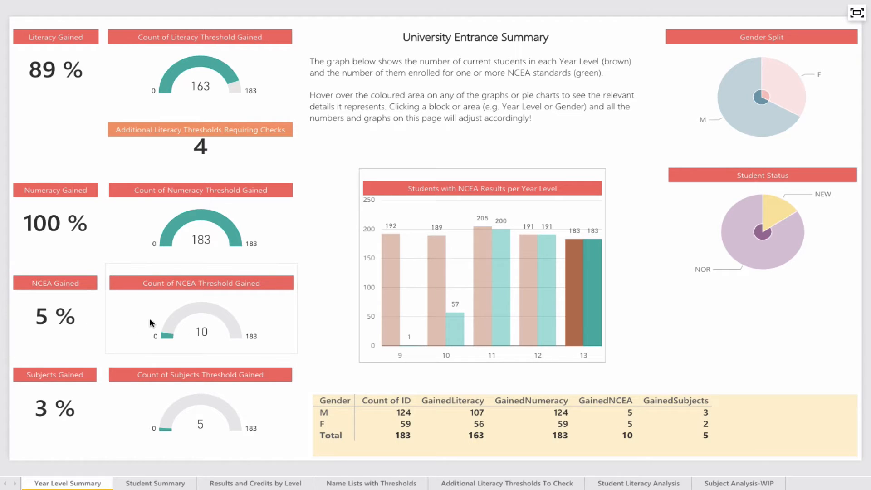
mouse_move(168, 105)
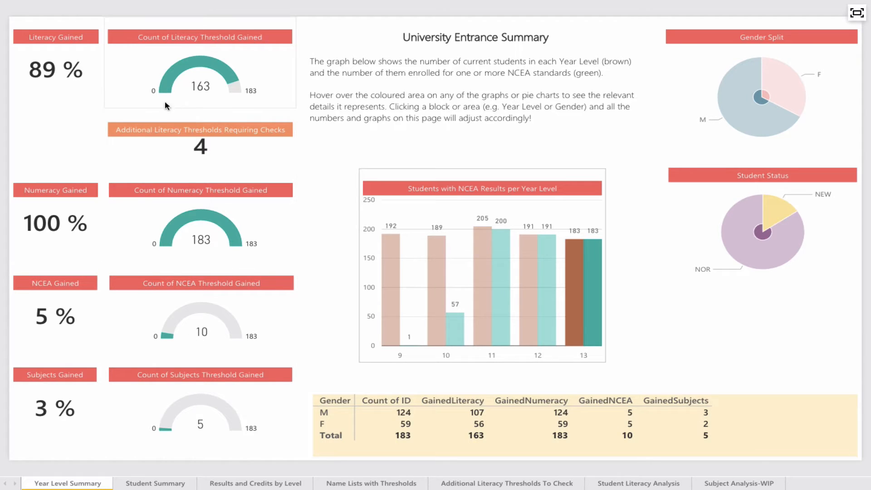
mouse_move(174, 101)
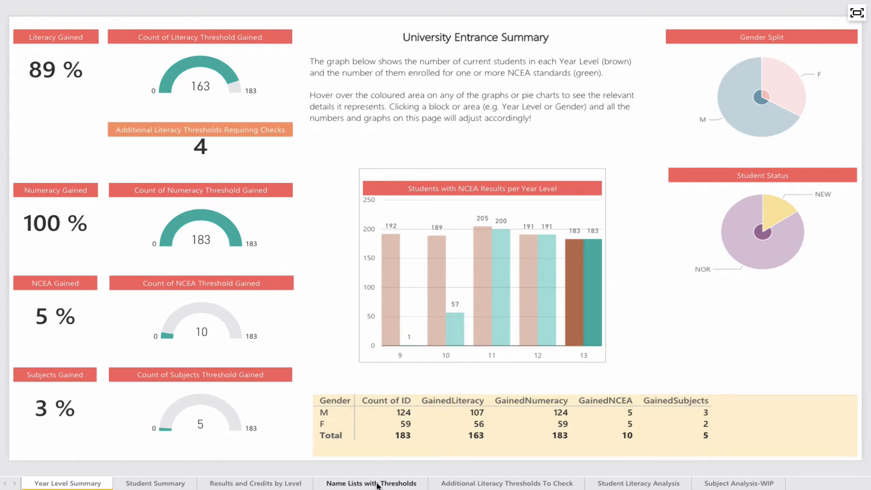
Step: On Name Lists with Thresholds, filter to YearLevel 13 and GainedLiteracy 0
click(371, 483)
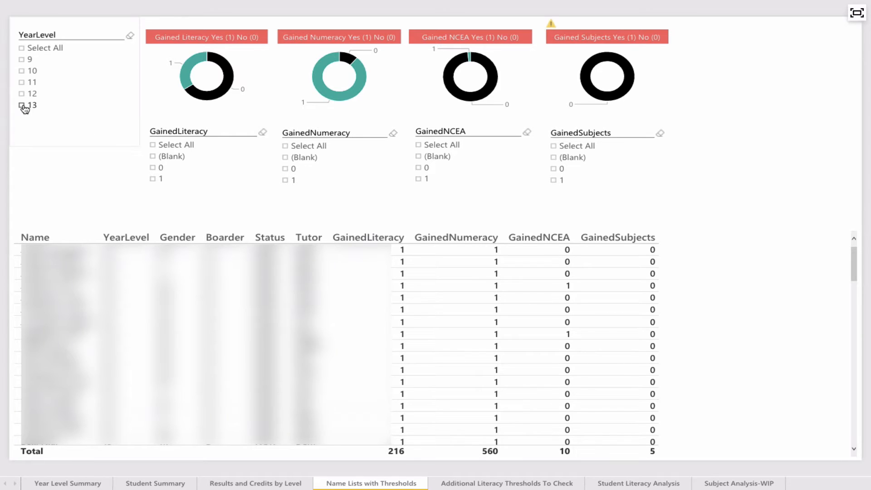
click(21, 105)
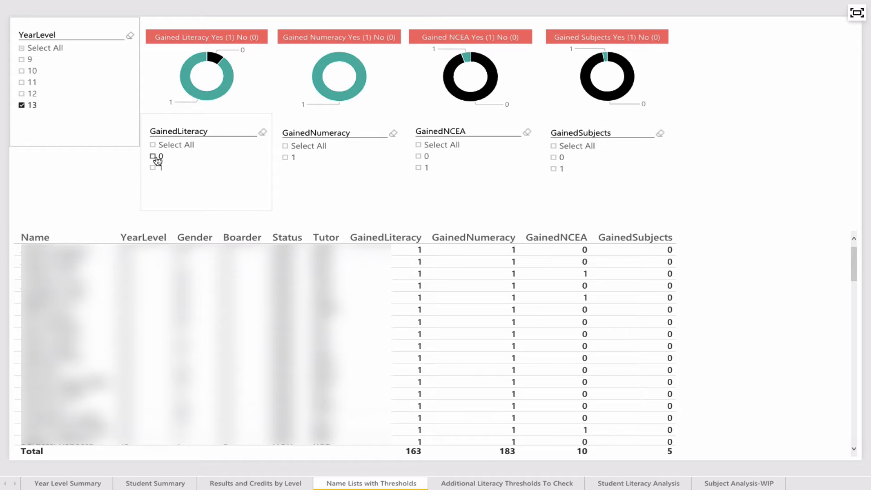
click(153, 156)
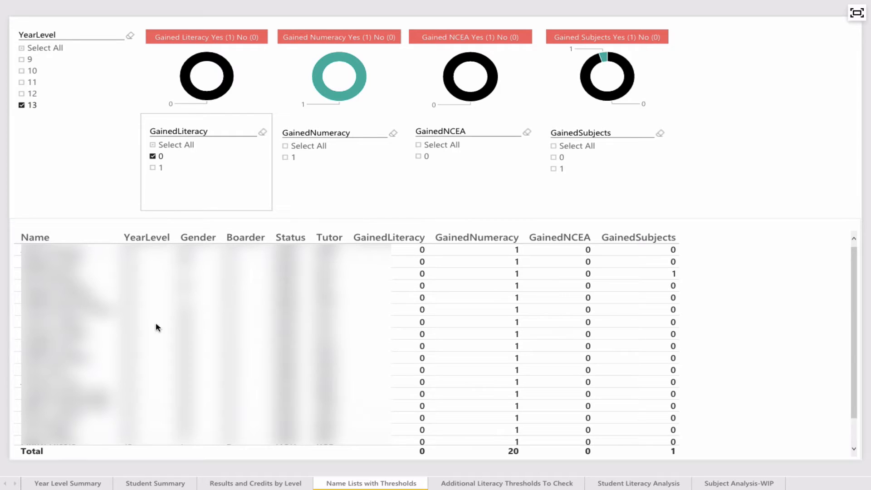
mouse_move(287, 331)
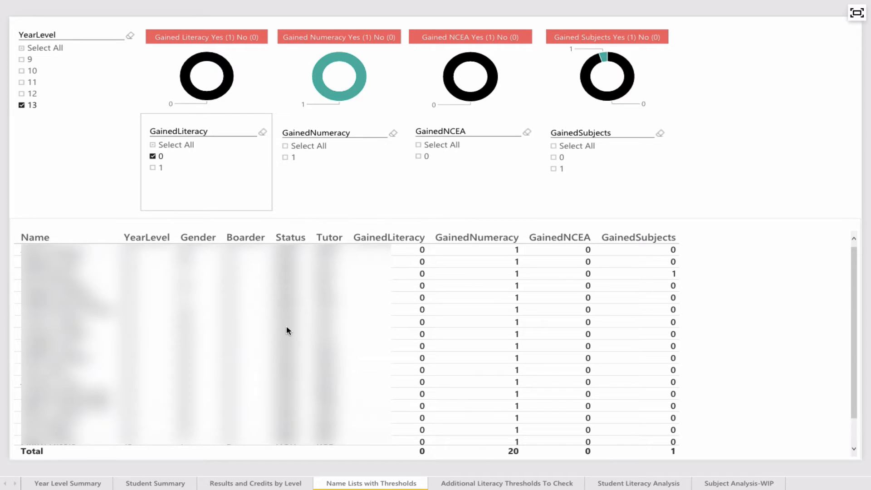
mouse_move(206, 285)
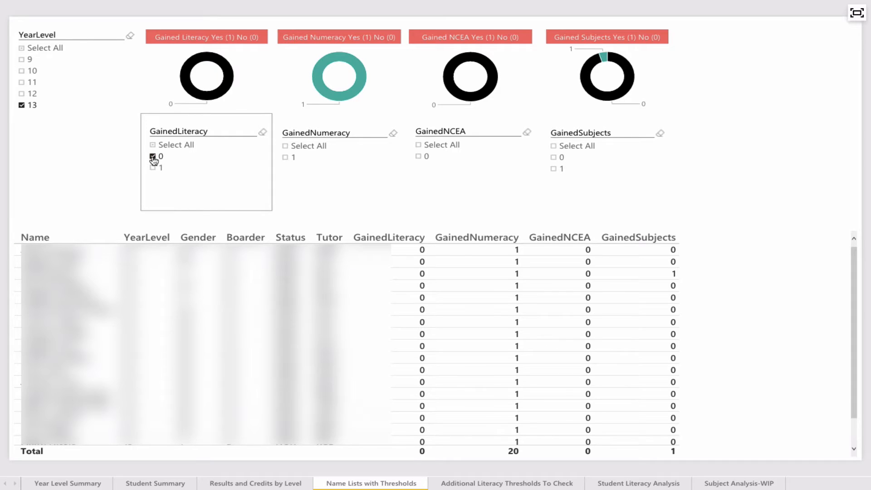
Step: Untick GainedLiteracy 0 and toggle GainedSubjects 1 in the slicers
click(153, 156)
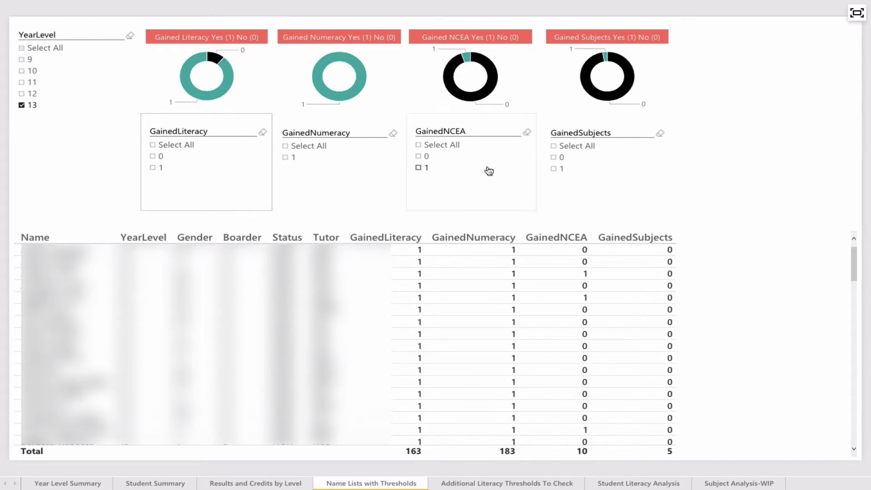
mouse_move(559, 153)
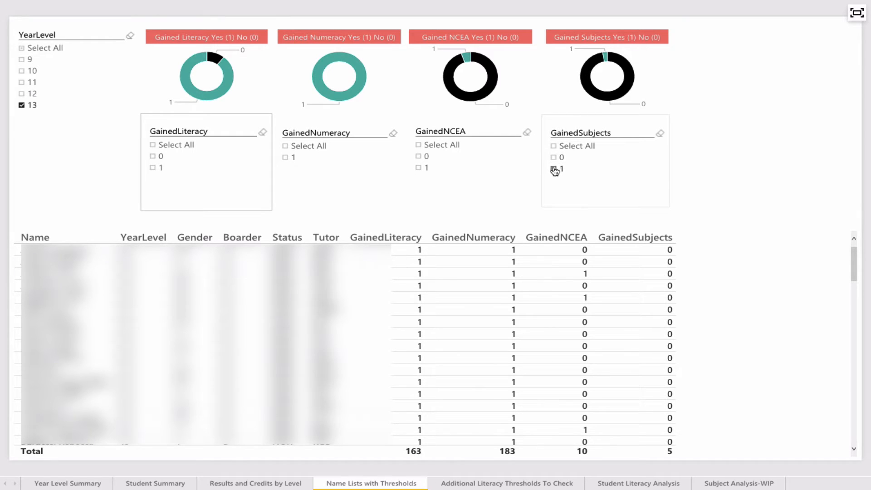
click(556, 169)
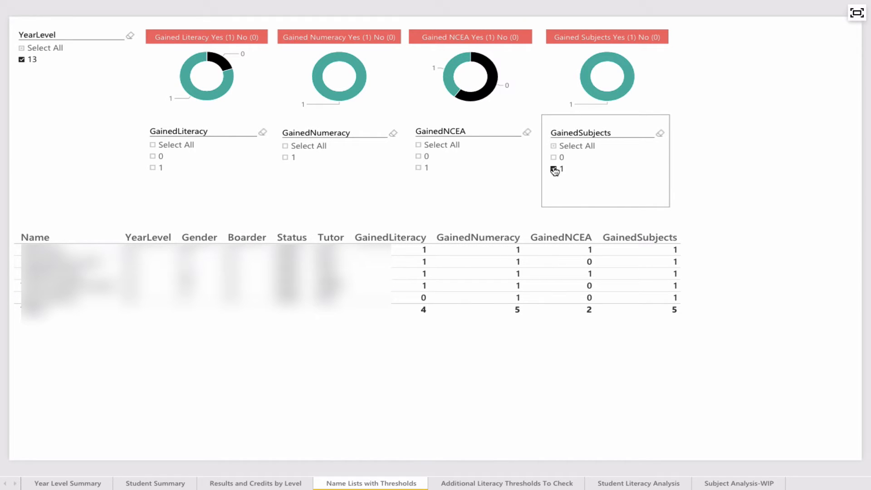
click(554, 170)
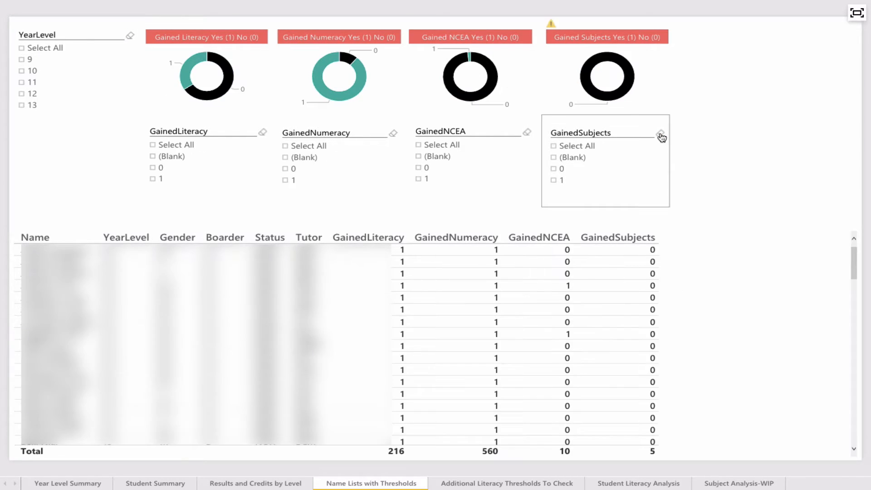
mouse_move(149, 418)
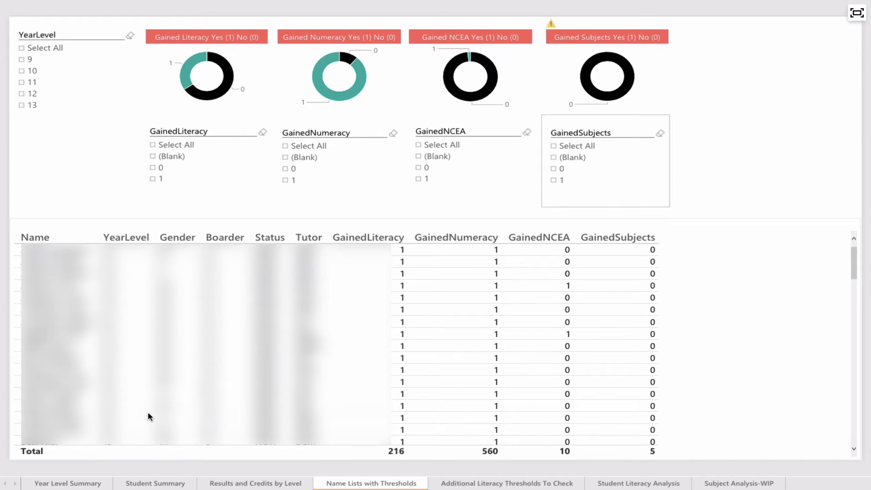
Step: Return to the Year Level Summary page showing all-student totals
click(67, 483)
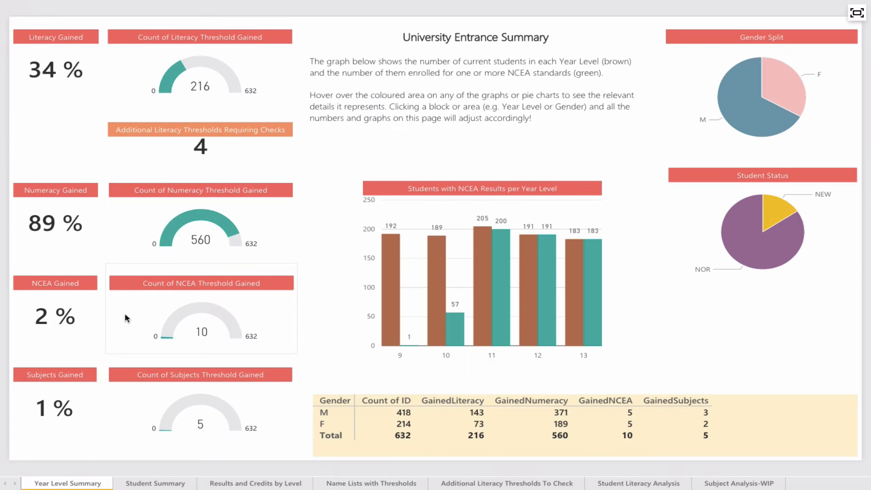
mouse_move(217, 335)
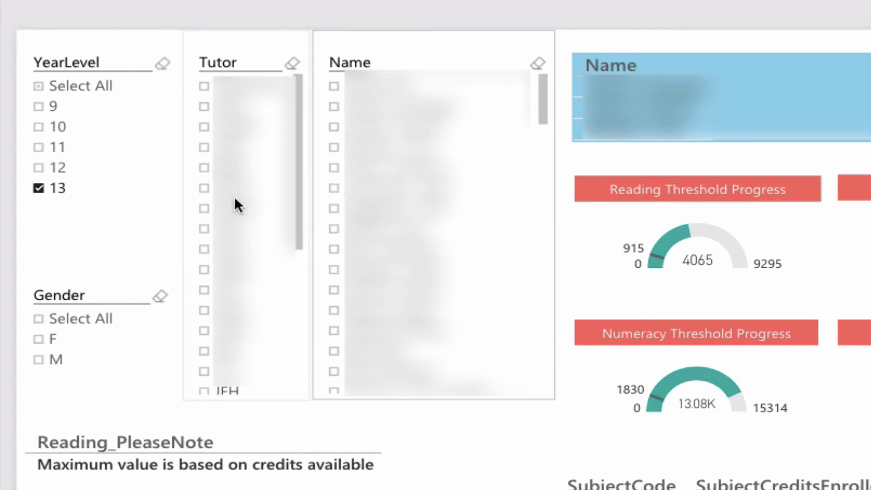
Step: Filter the Gender slicer to M and select one student in the Name slicer
click(39, 360)
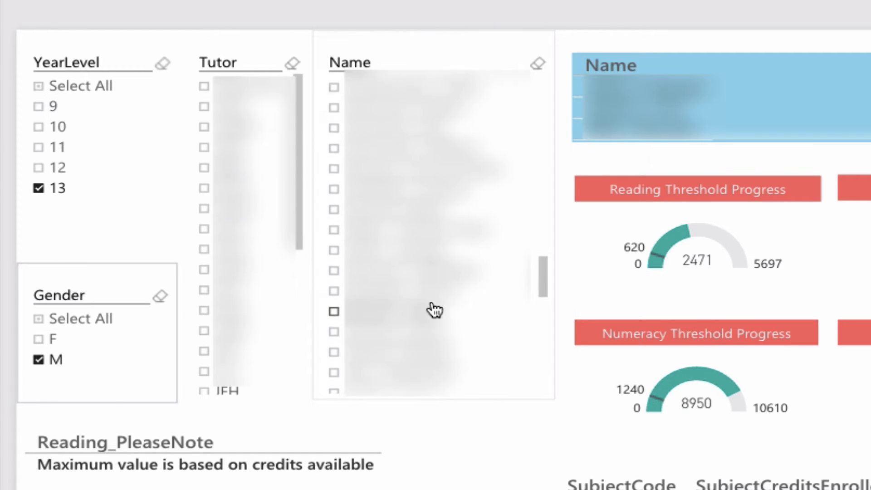
click(334, 150)
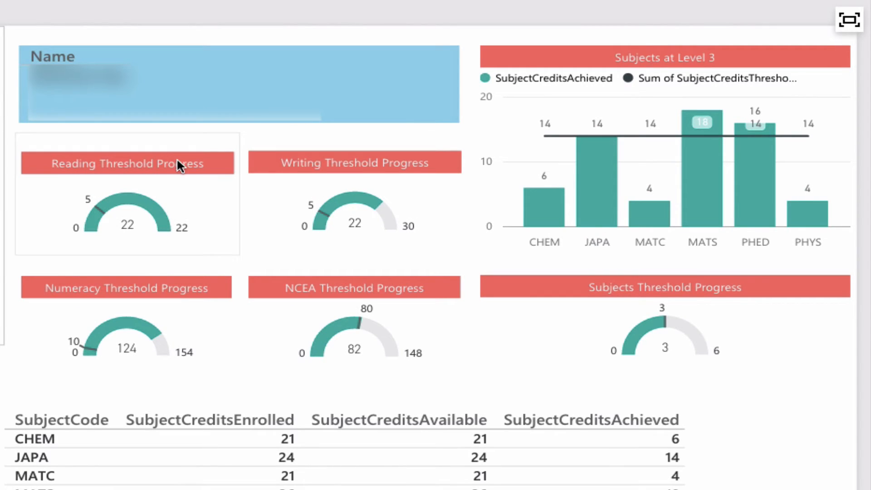
mouse_move(97, 213)
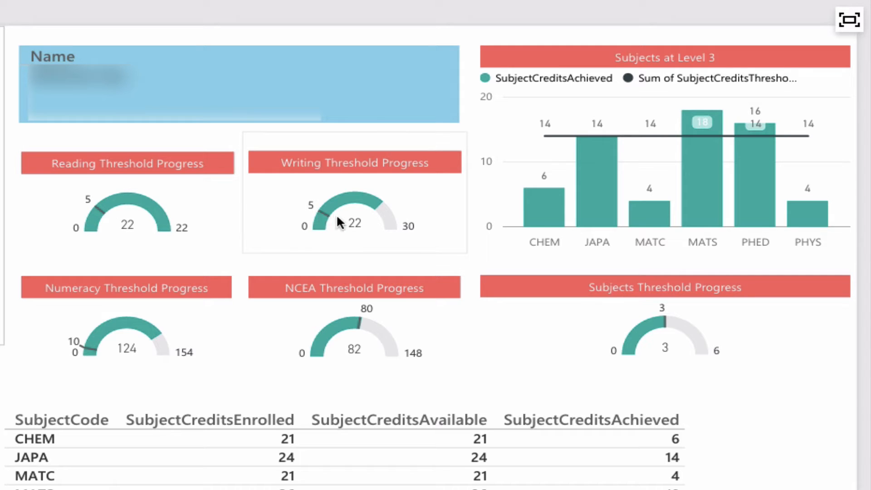
mouse_move(331, 213)
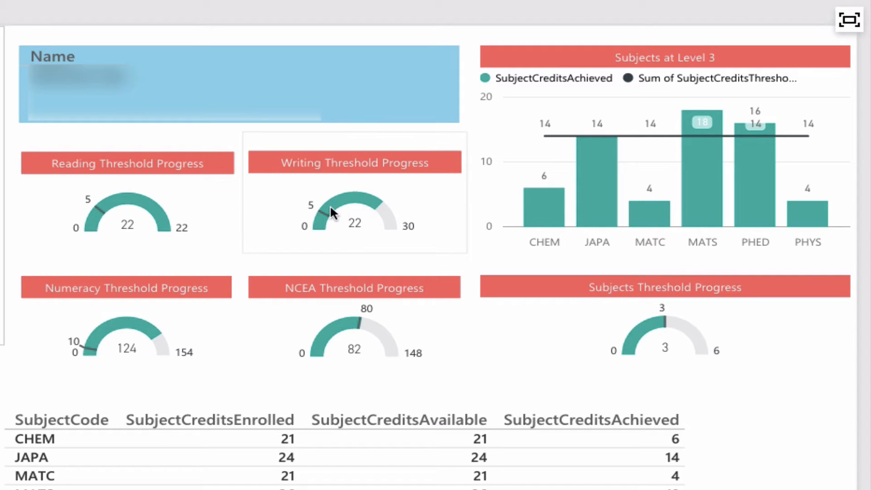
mouse_move(278, 228)
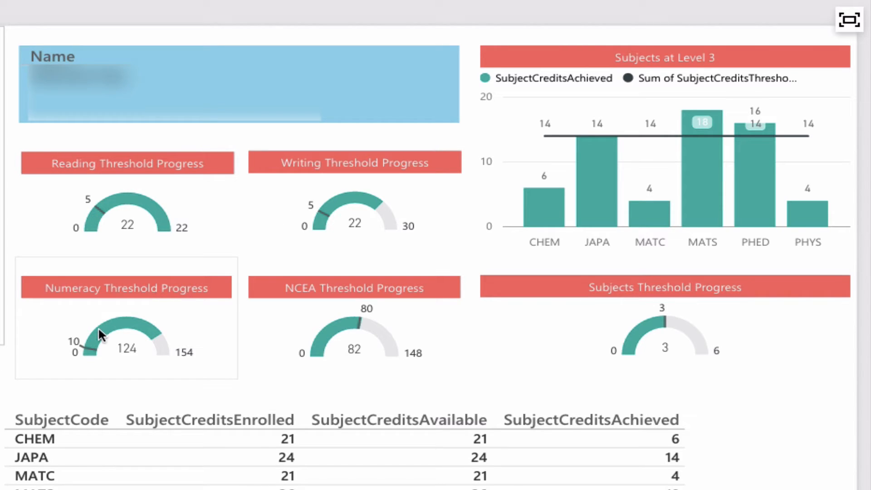
mouse_move(100, 339)
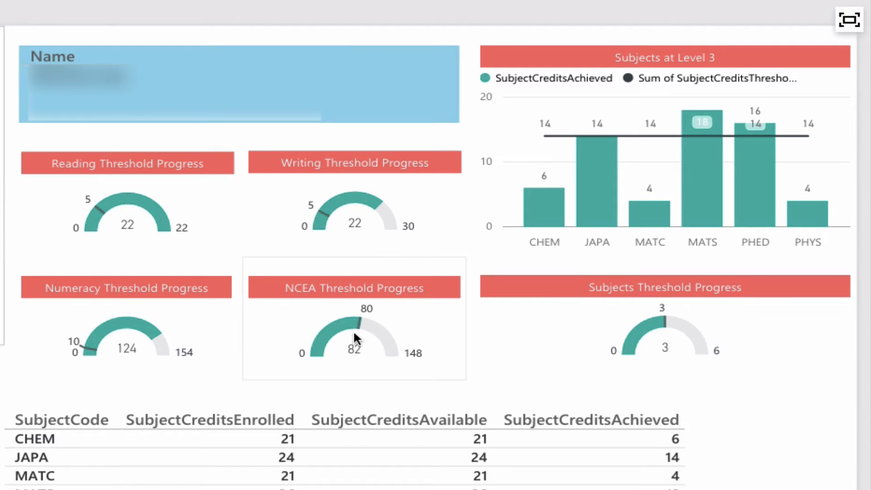
mouse_move(362, 355)
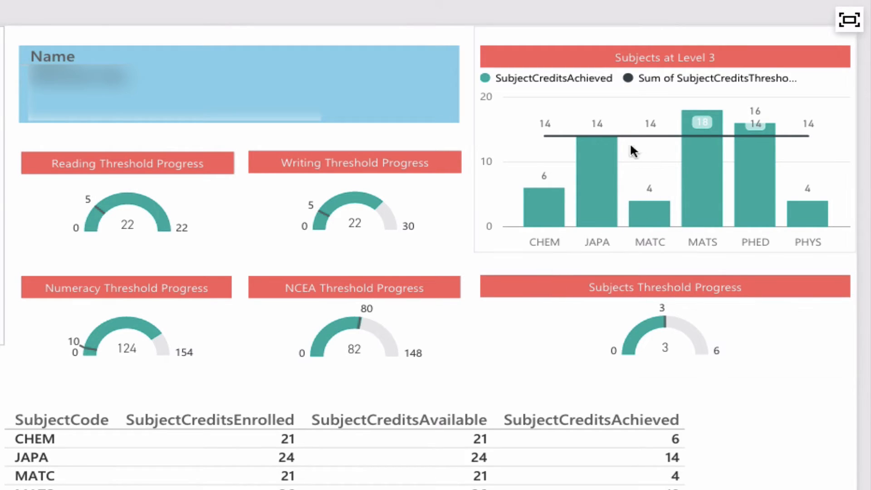
mouse_move(597, 159)
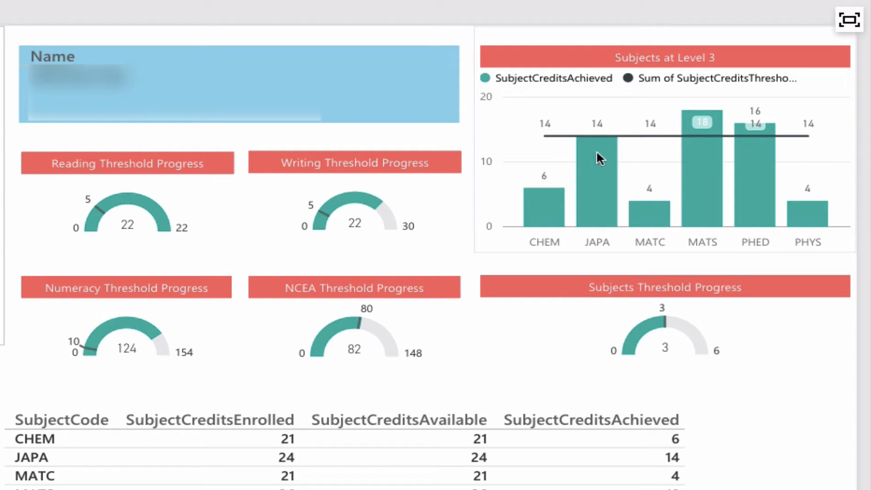
mouse_move(714, 187)
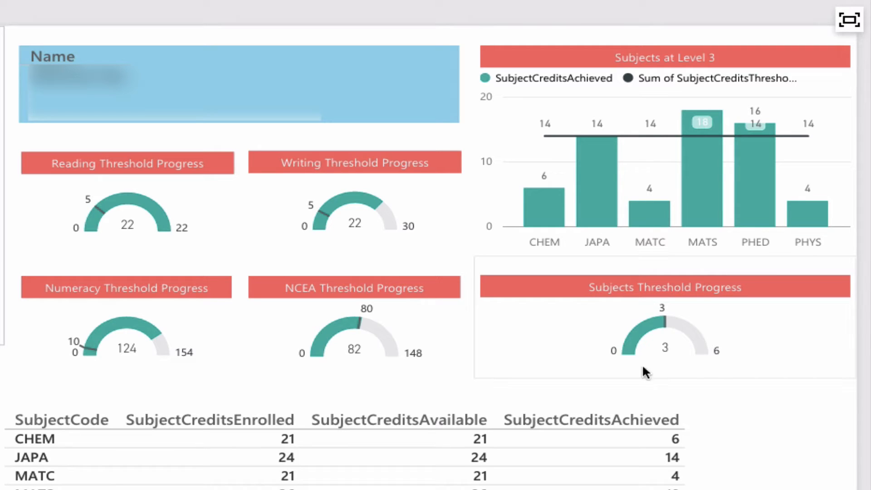
mouse_move(655, 325)
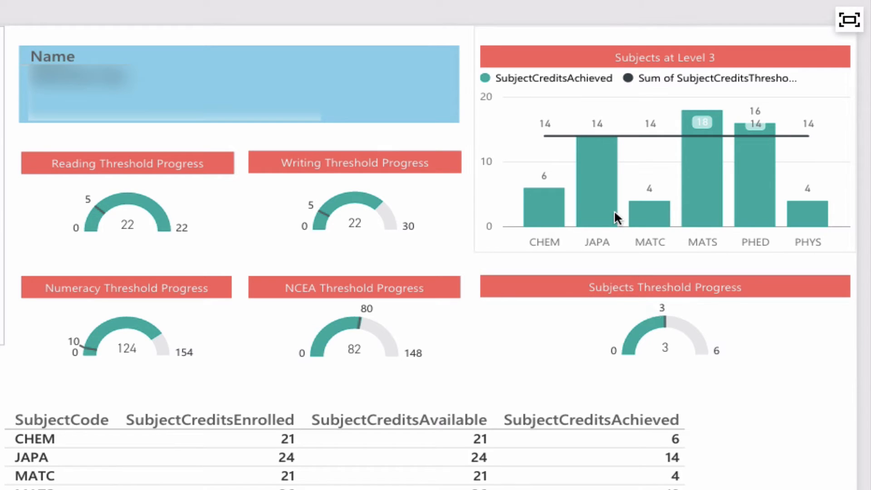
mouse_move(547, 138)
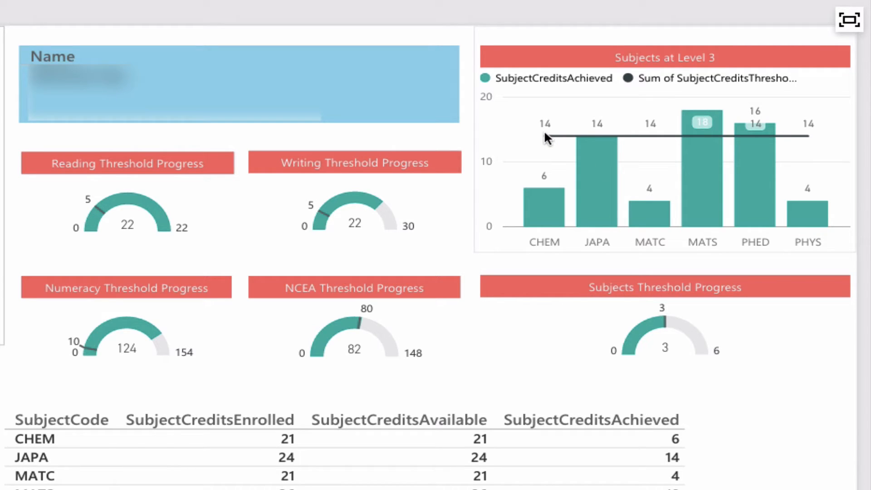
mouse_move(589, 136)
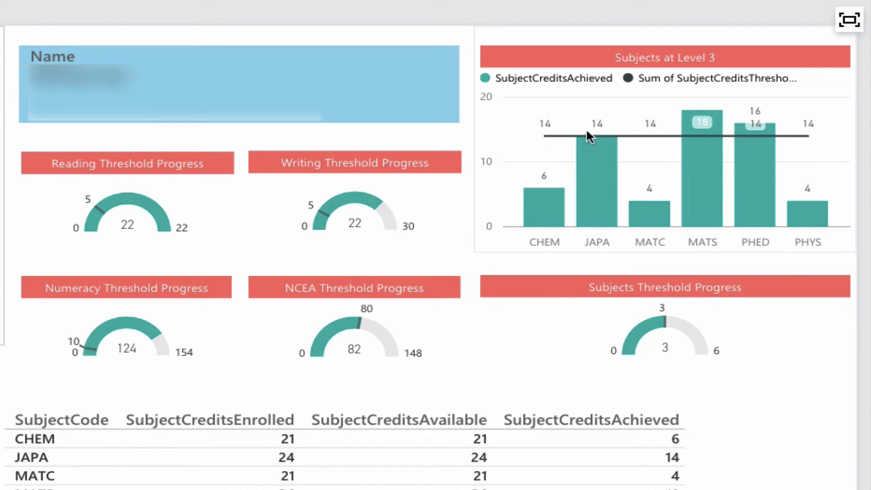
mouse_move(665, 166)
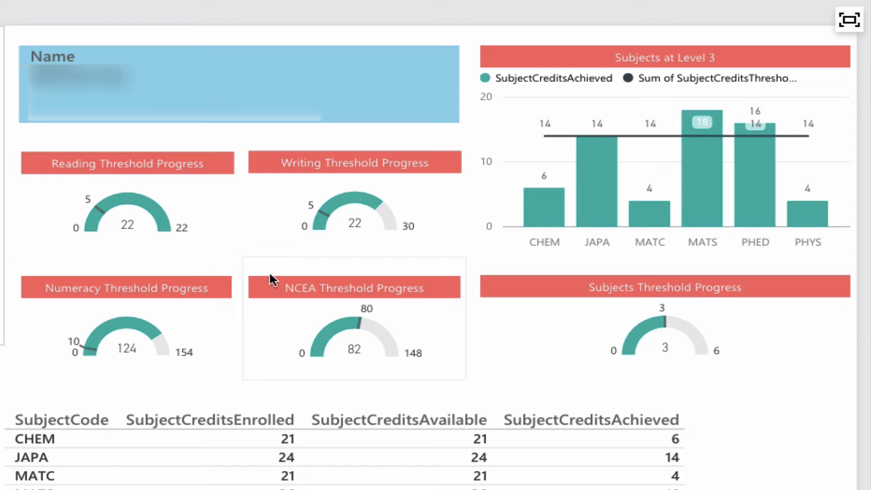
mouse_move(340, 230)
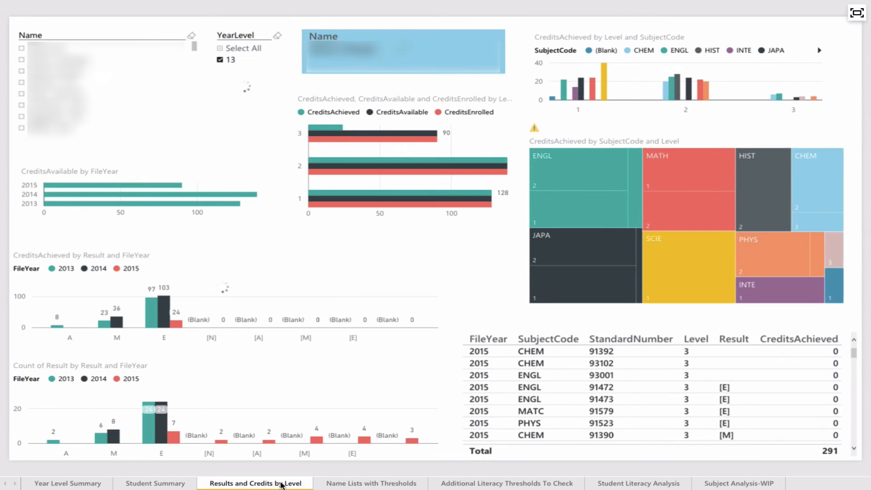
click(22, 59)
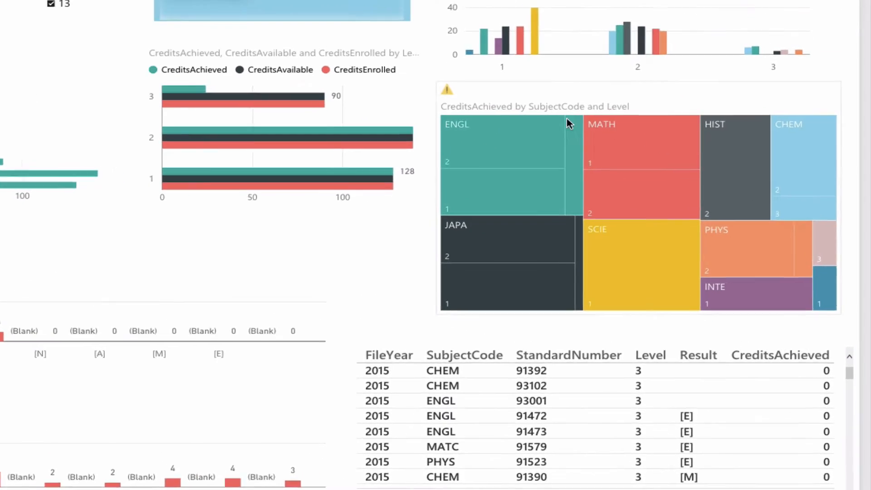
scroll(down, 3)
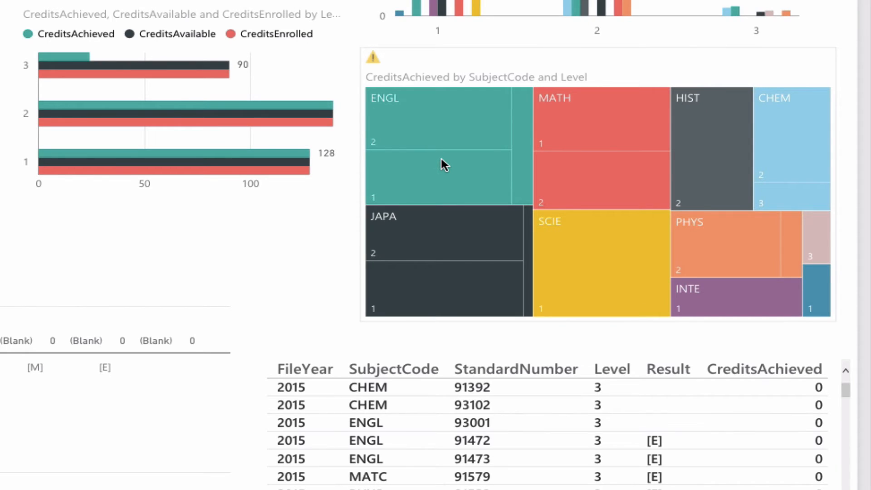
mouse_move(435, 145)
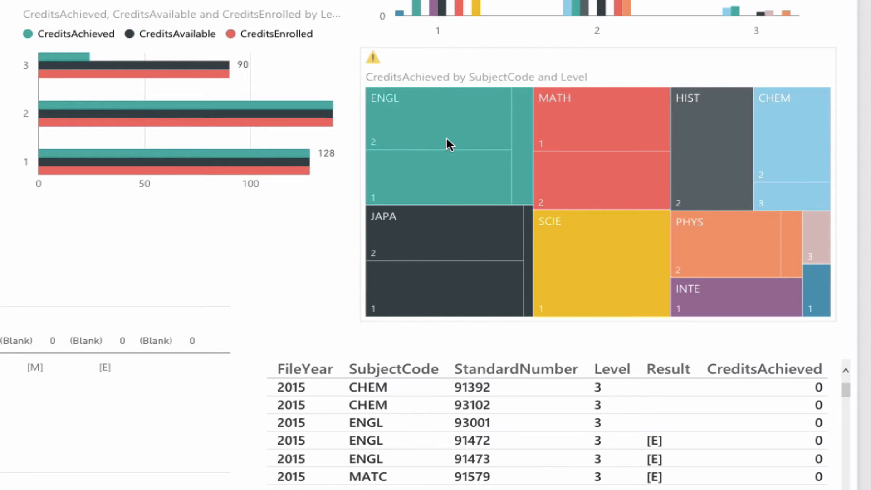
mouse_move(455, 144)
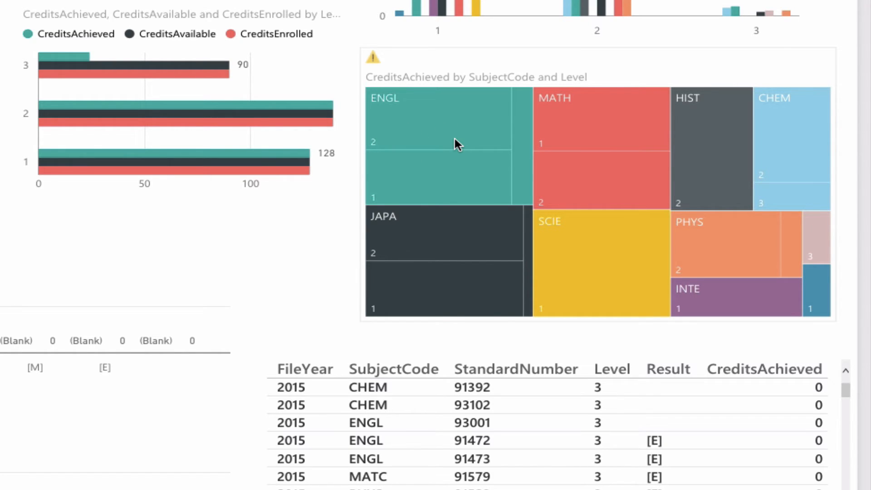
mouse_move(608, 176)
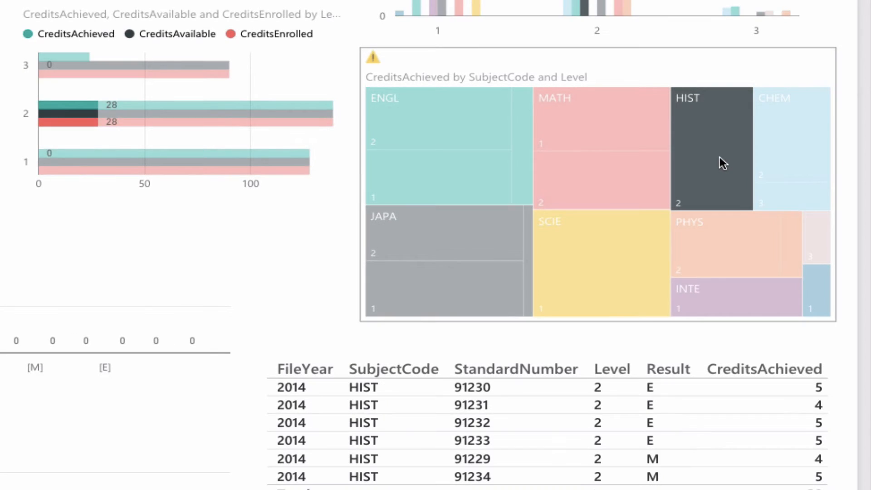
mouse_move(561, 162)
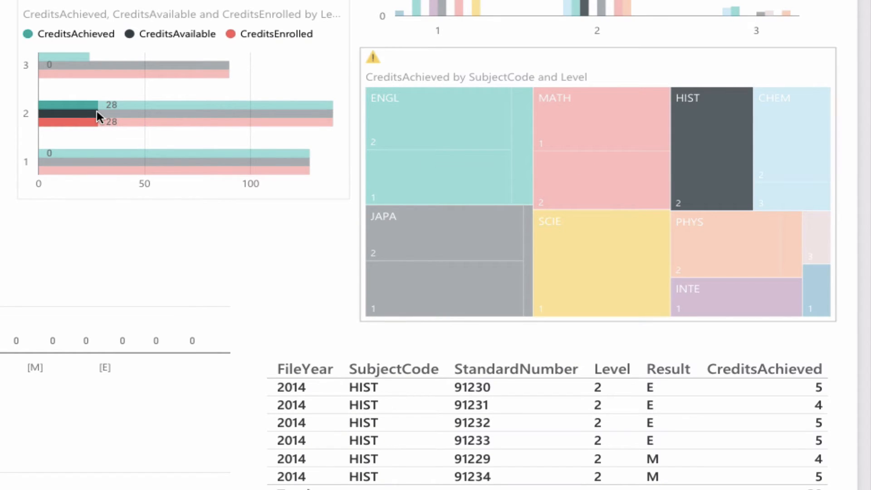
mouse_move(272, 268)
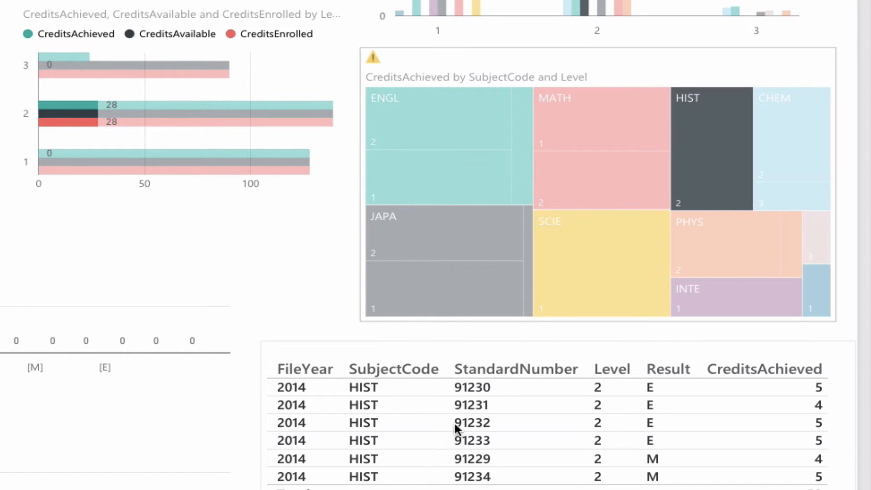
mouse_move(719, 386)
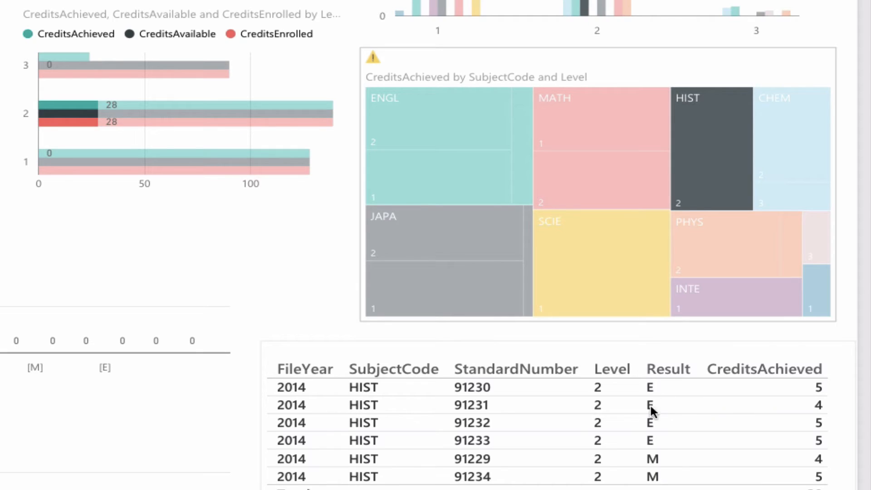
mouse_move(664, 478)
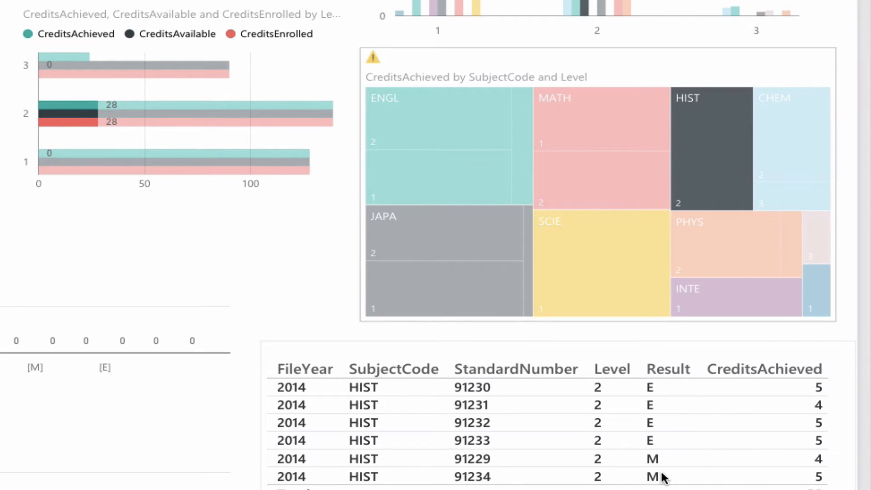
mouse_move(666, 438)
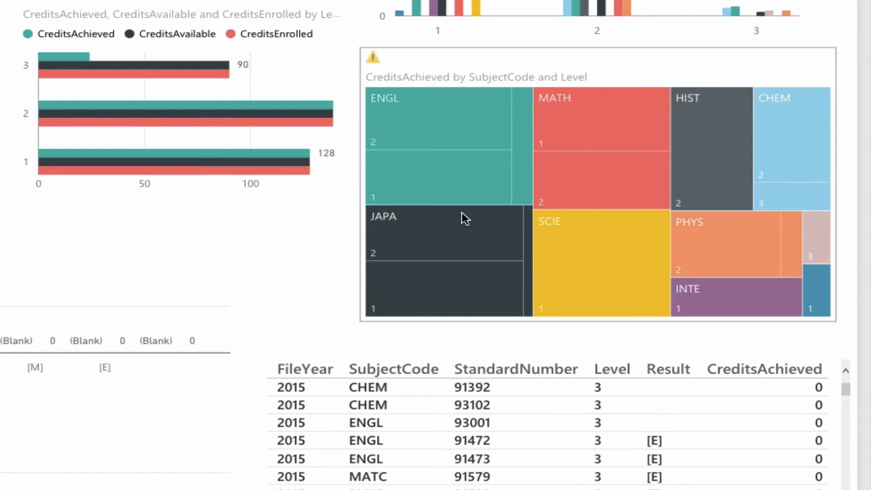
click(439, 178)
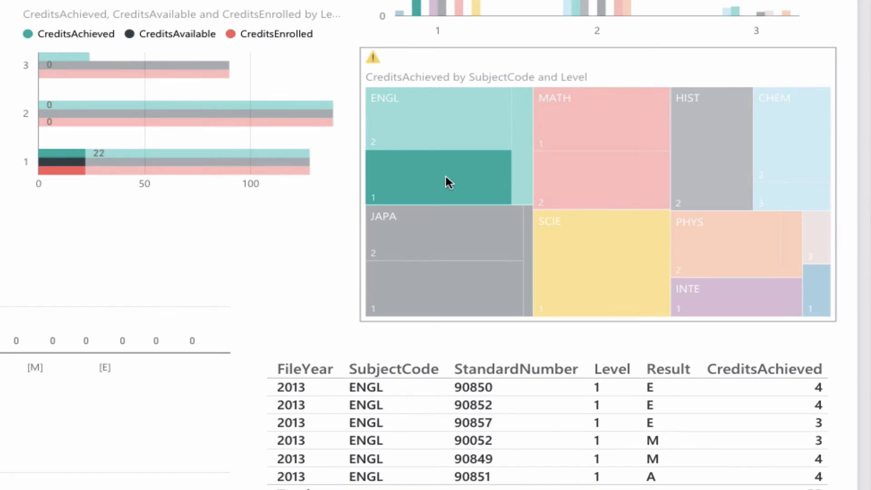
mouse_move(406, 185)
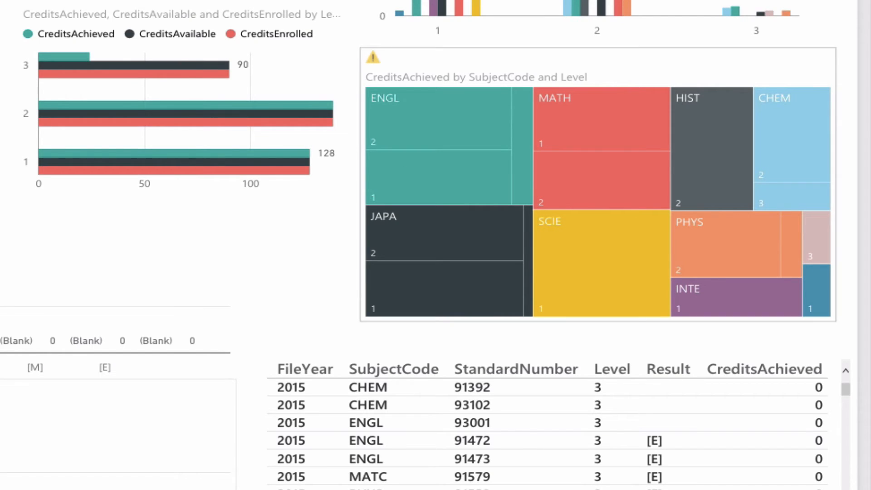
Step: Cross-filter Year Level Summary by the F slice of the Gender Split pie
click(371, 483)
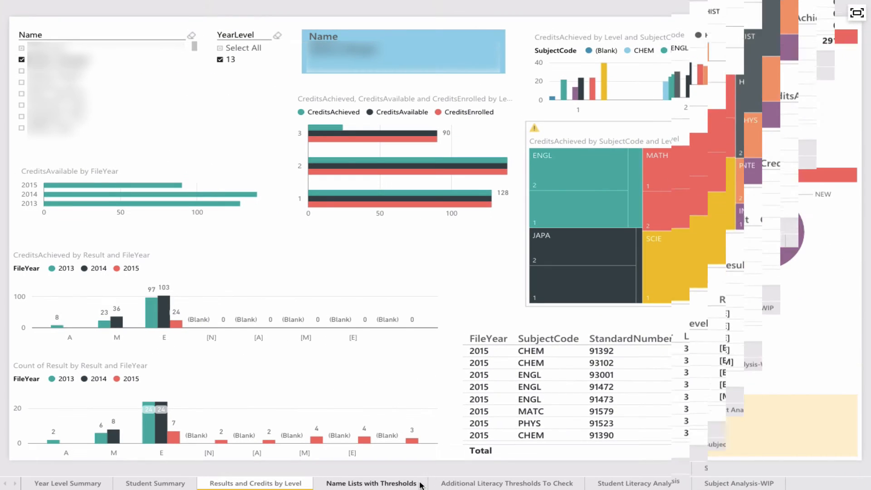
click(67, 483)
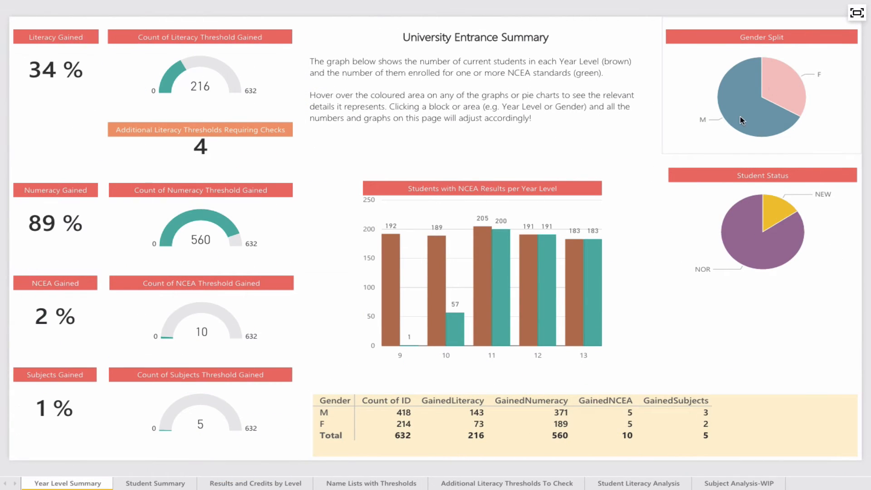
mouse_move(744, 162)
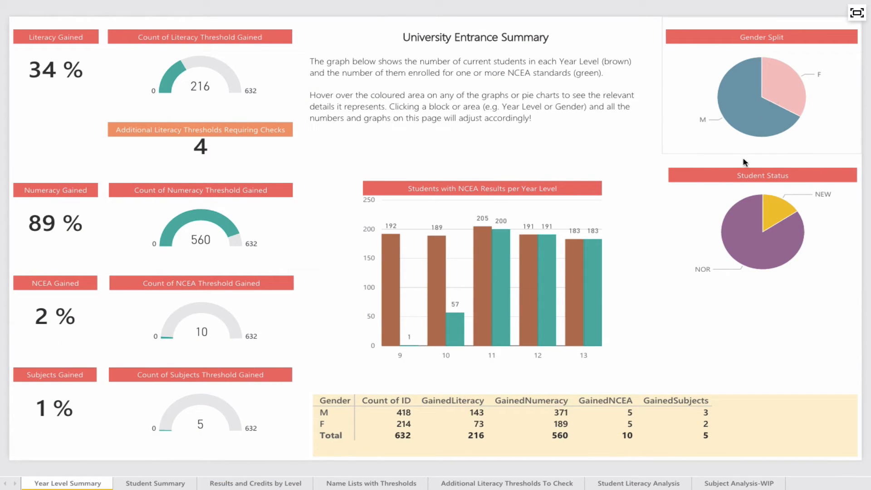
mouse_move(746, 114)
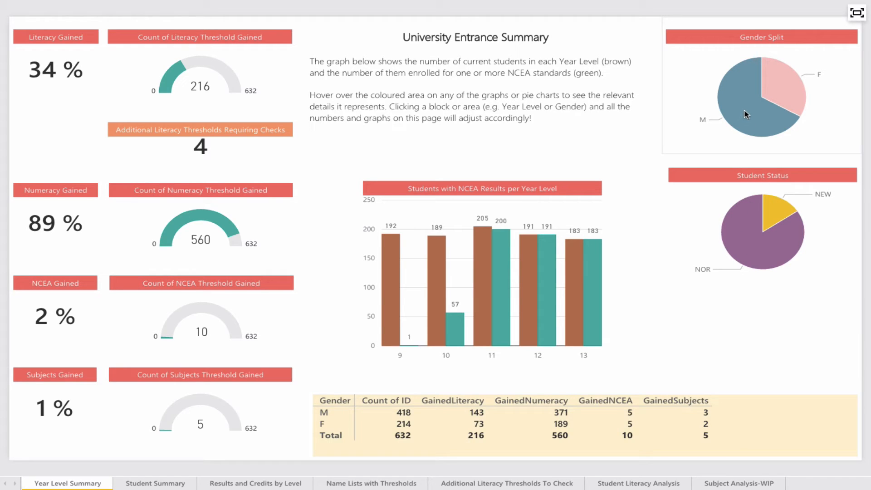
click(777, 87)
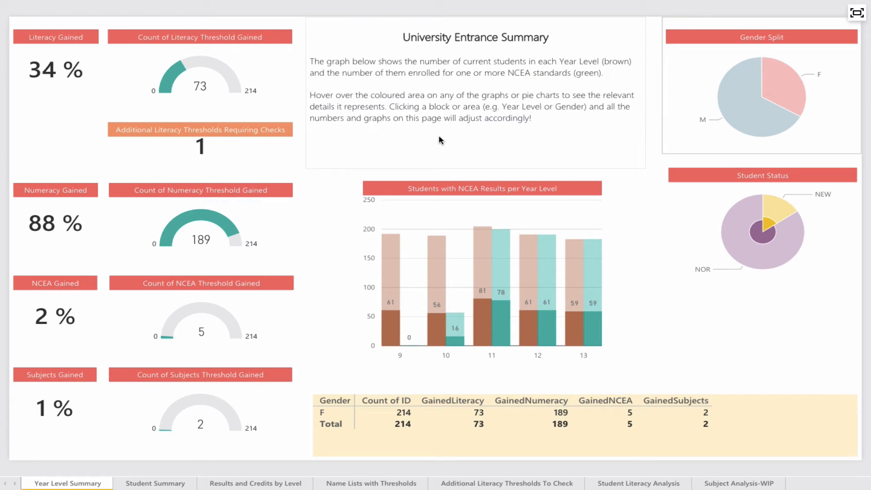
mouse_move(324, 247)
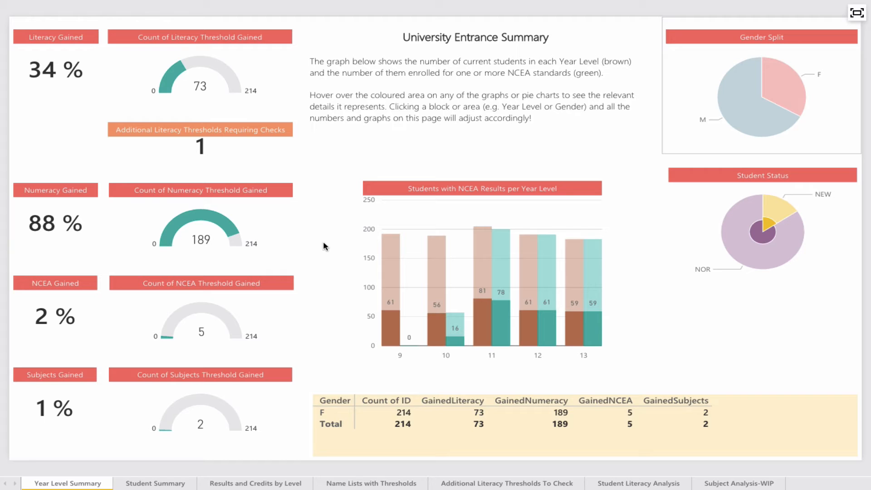
mouse_move(654, 278)
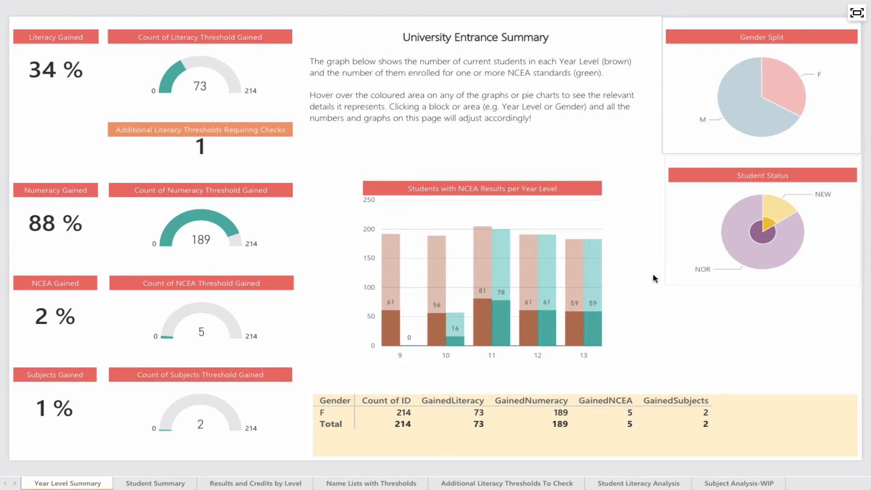
mouse_move(759, 142)
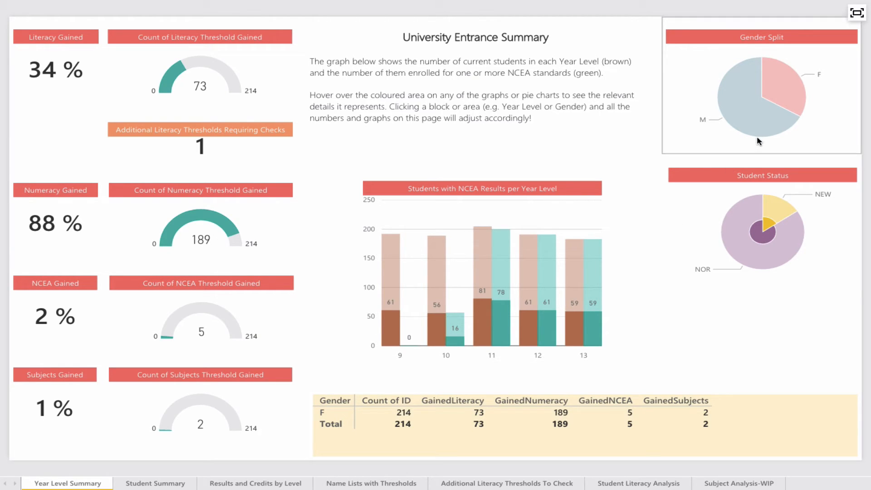
mouse_move(762, 128)
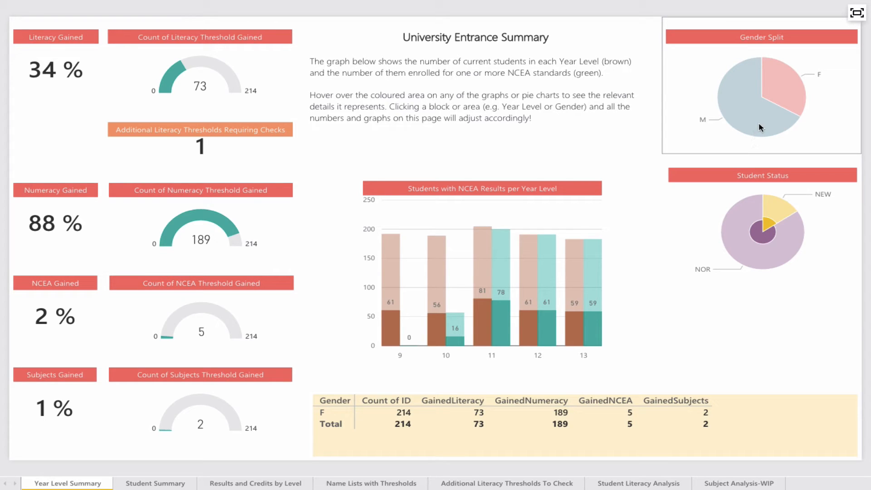
mouse_move(756, 124)
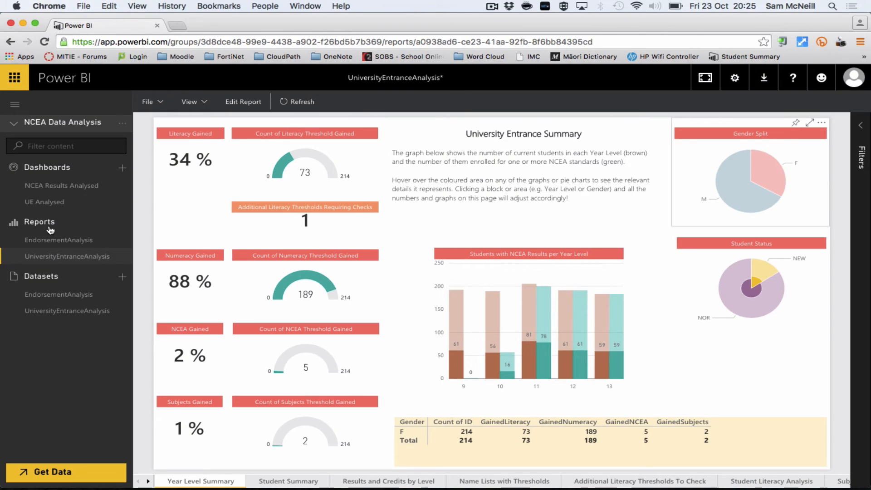
mouse_move(58, 240)
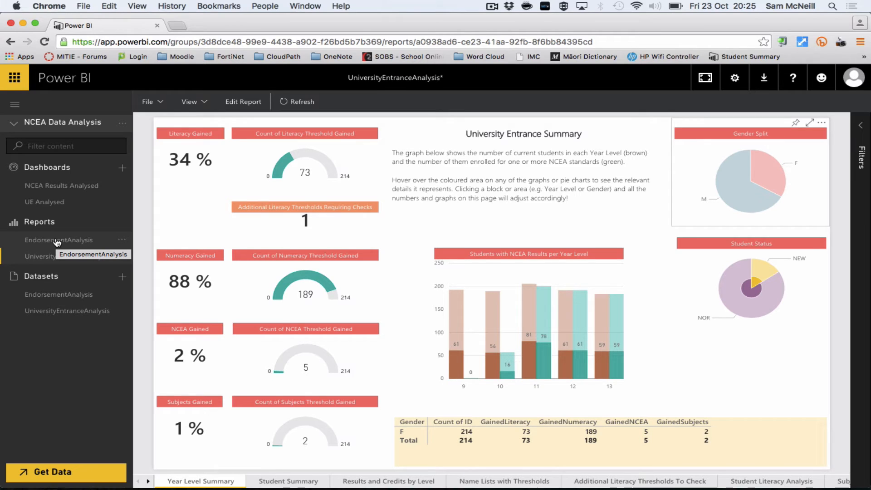
Step: Open the EndorsementAnalysis report on its Student Credit Summary page
click(58, 240)
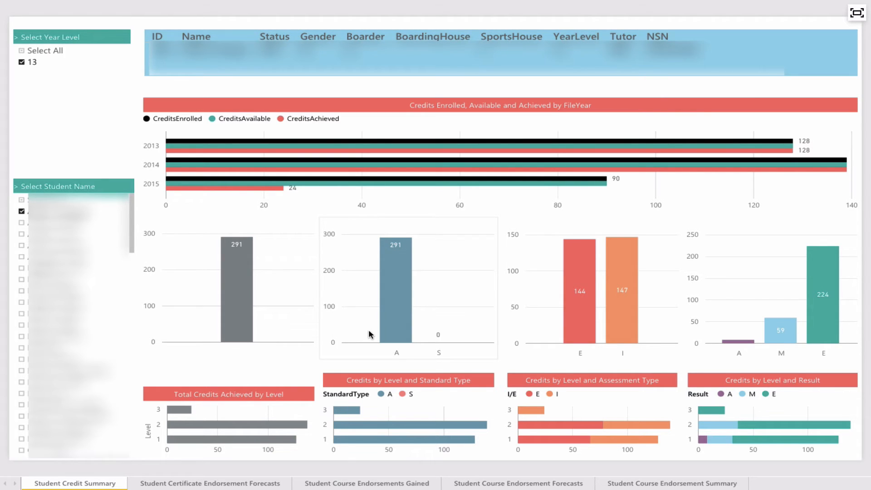
mouse_move(255, 320)
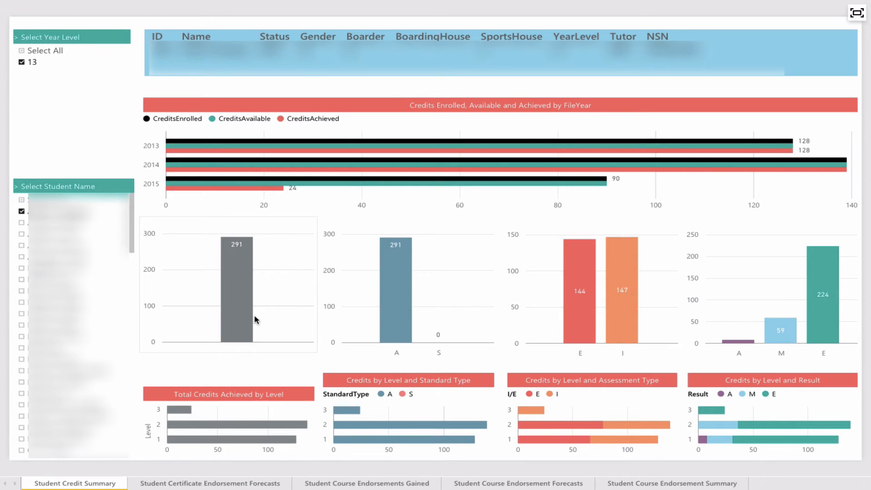
Step: Review the credit summary, then go to Student Certificate Endorsement Forecasts
scroll(down, 3)
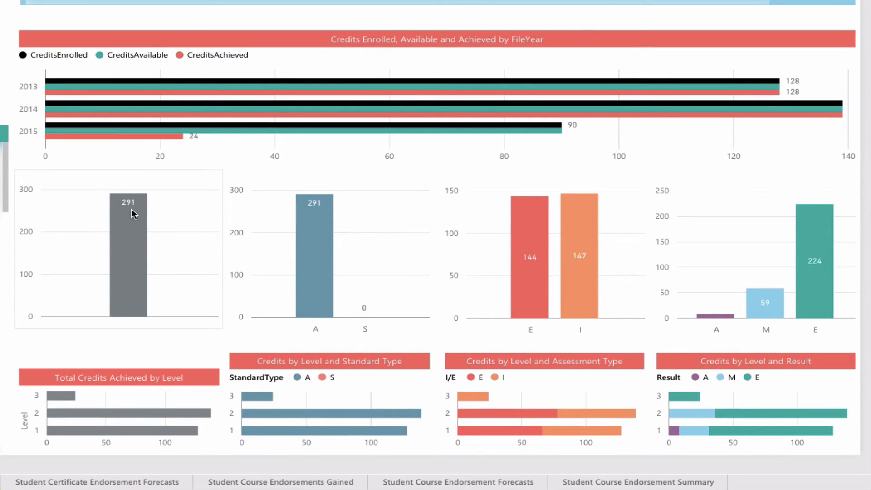
mouse_move(134, 210)
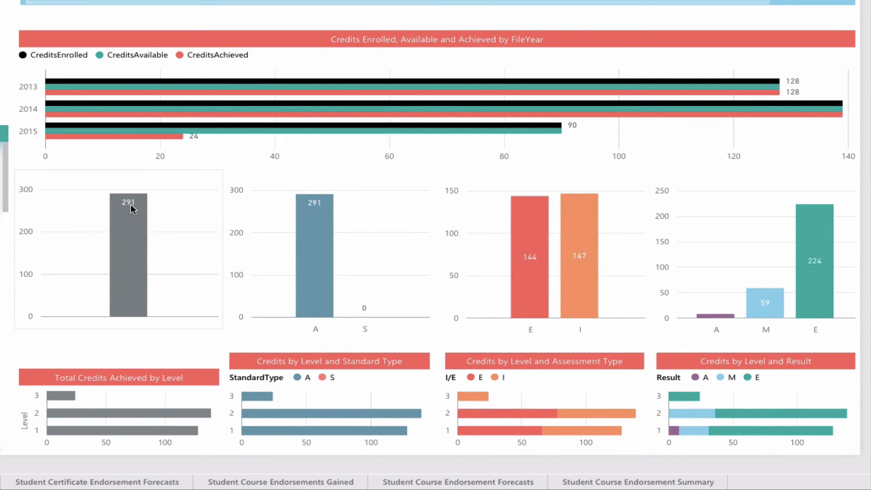
mouse_move(357, 366)
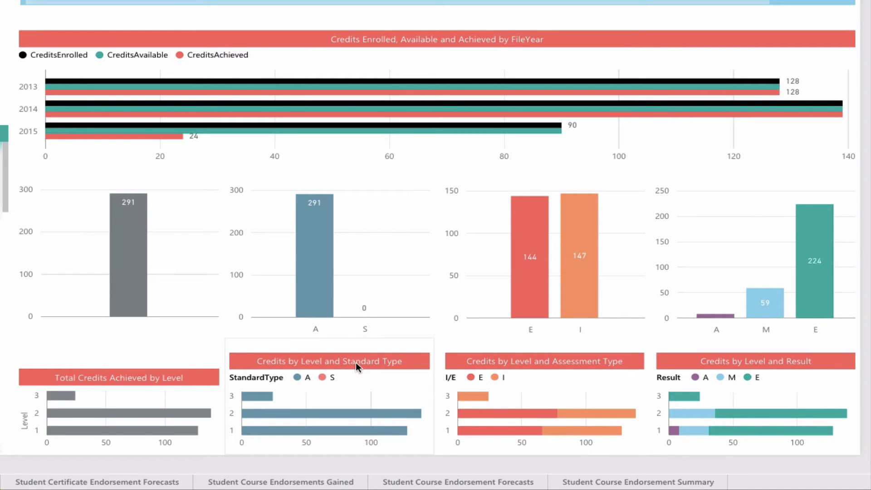
mouse_move(354, 384)
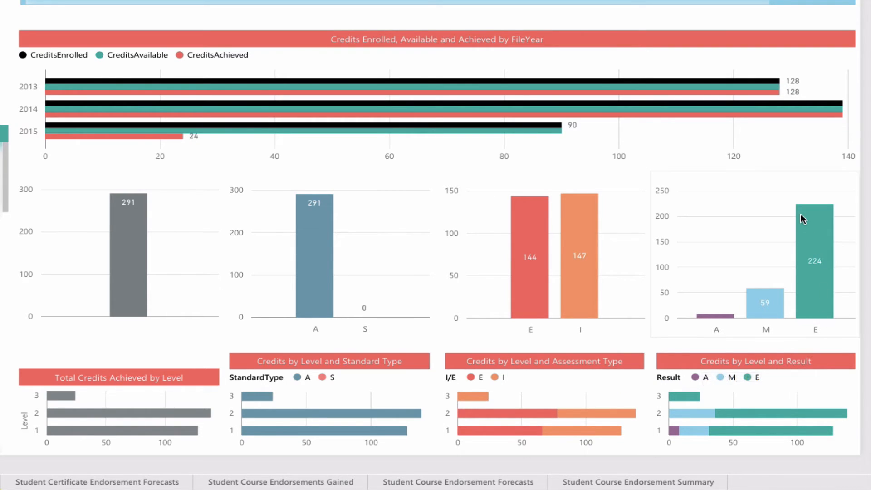
mouse_move(790, 280)
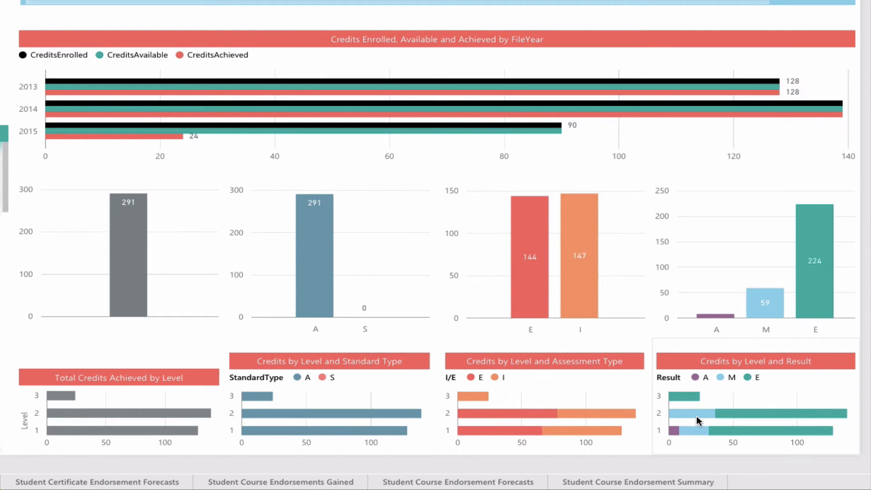
mouse_move(698, 418)
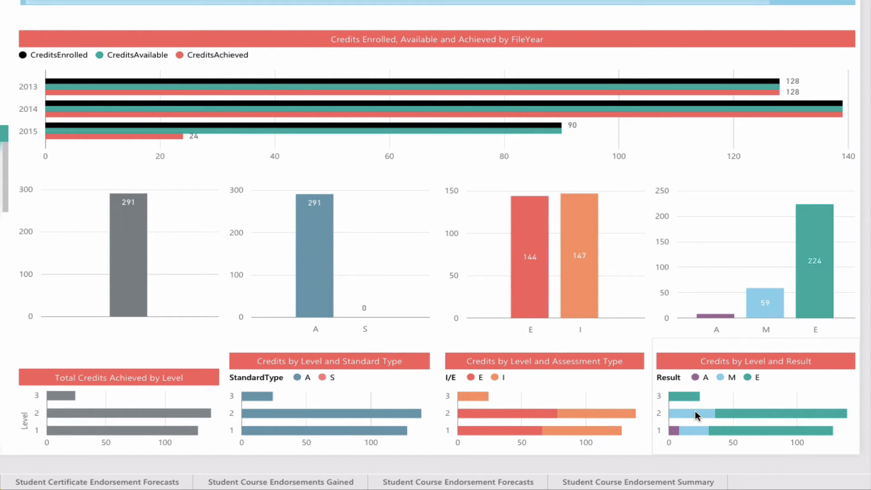
click(698, 415)
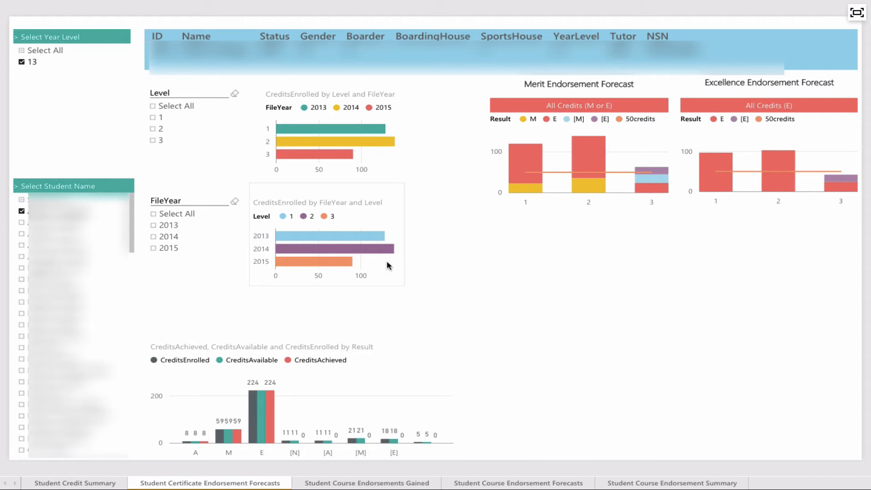
mouse_move(398, 53)
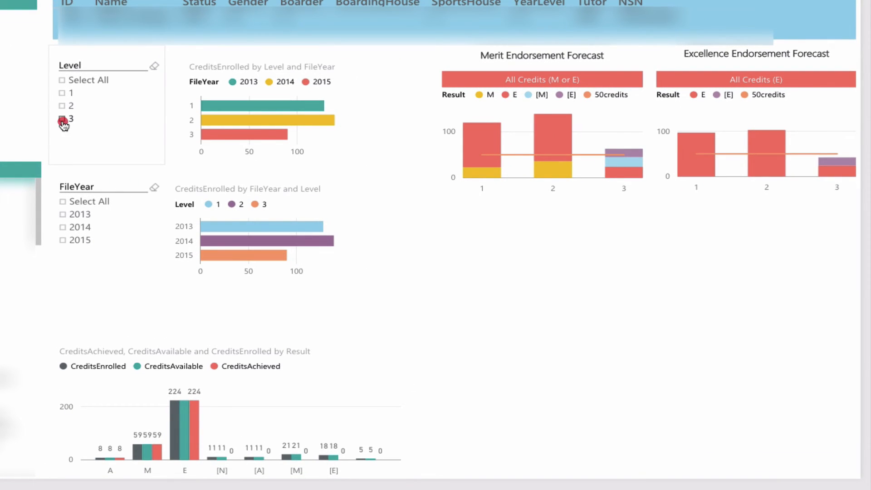
click(62, 118)
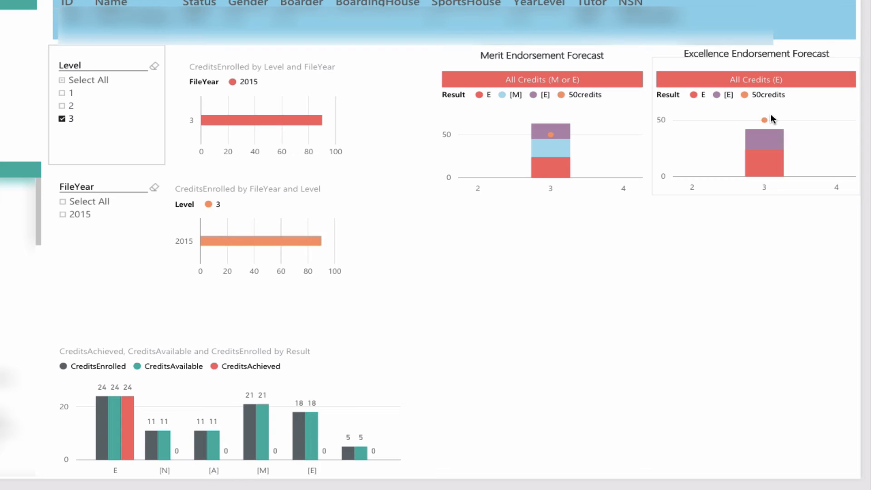
mouse_move(769, 123)
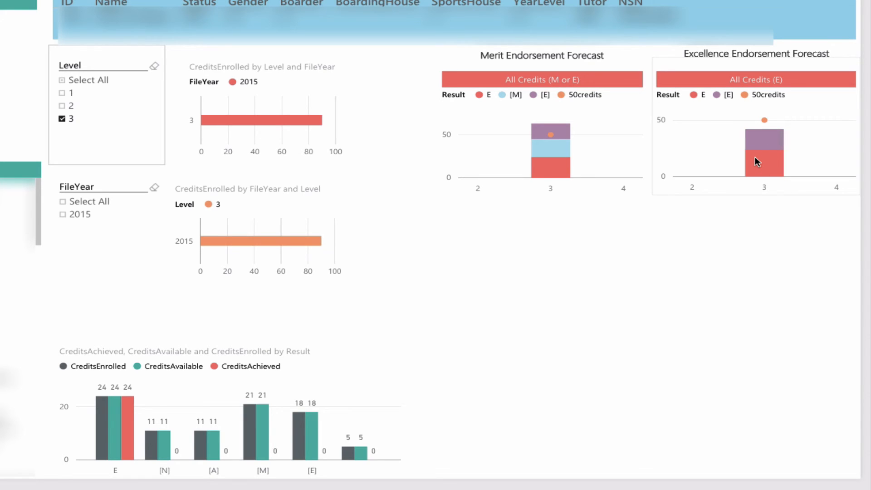
mouse_move(764, 137)
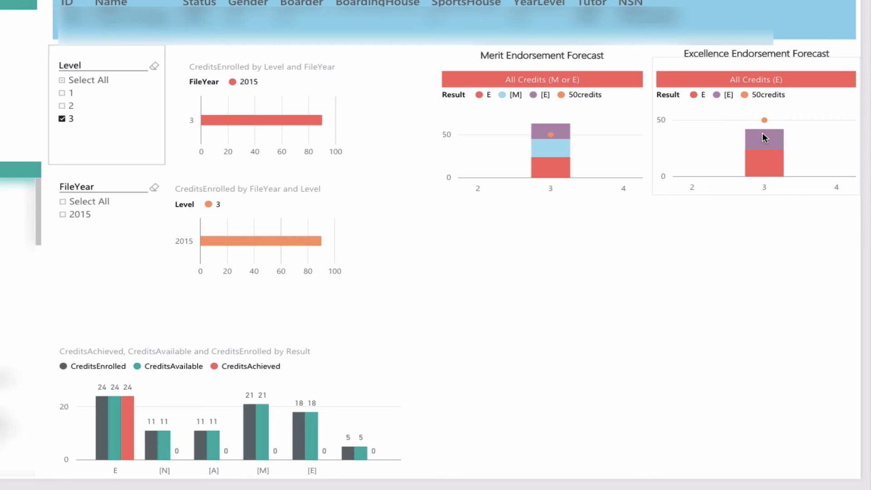
mouse_move(765, 131)
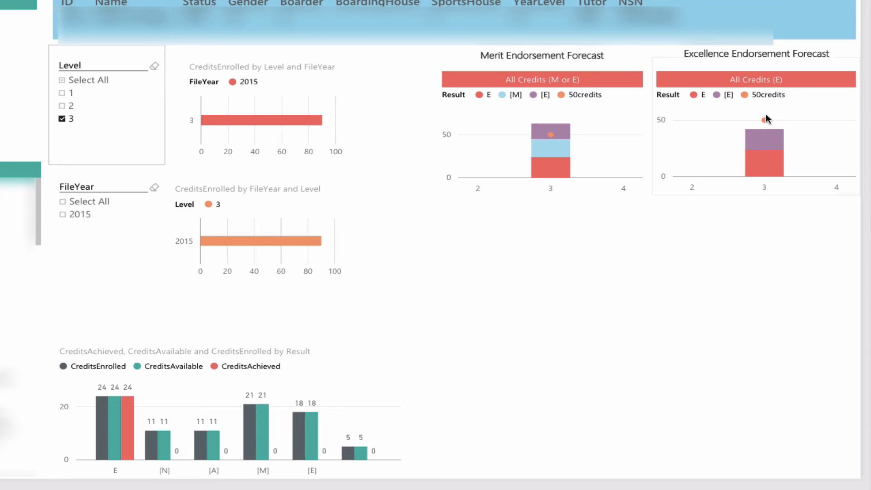
mouse_move(765, 124)
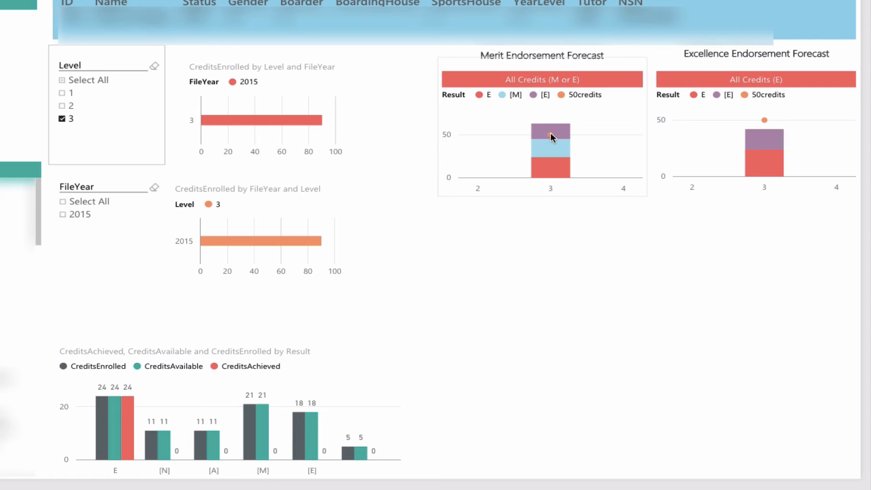
mouse_move(551, 138)
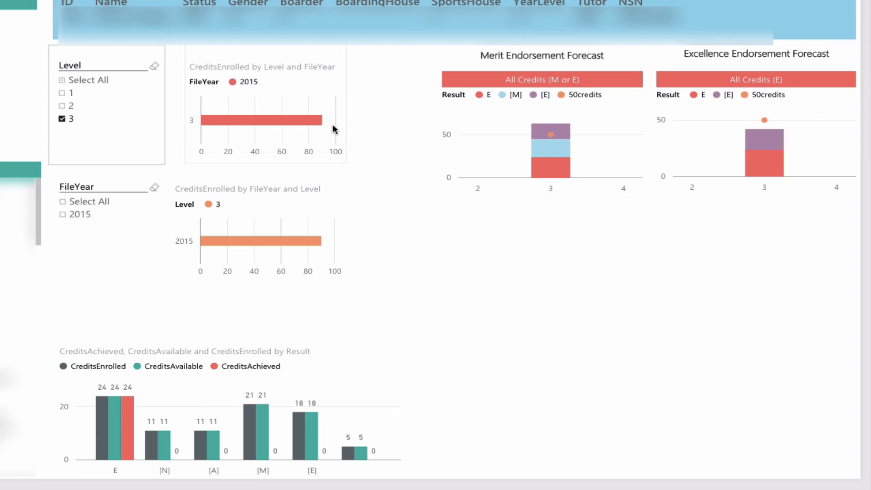
mouse_move(66, 124)
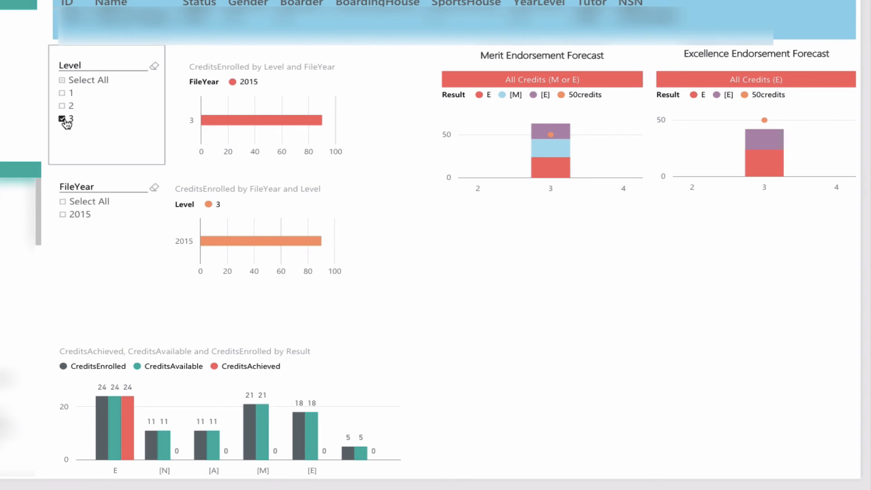
click(63, 119)
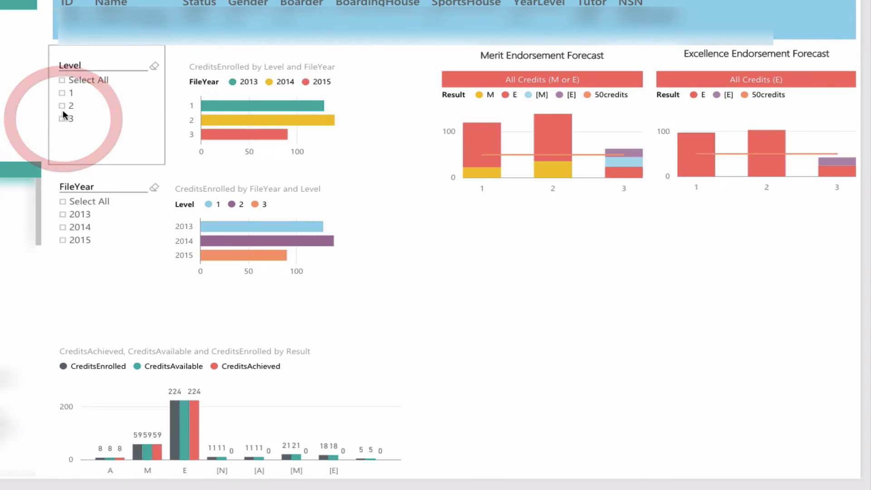
click(61, 106)
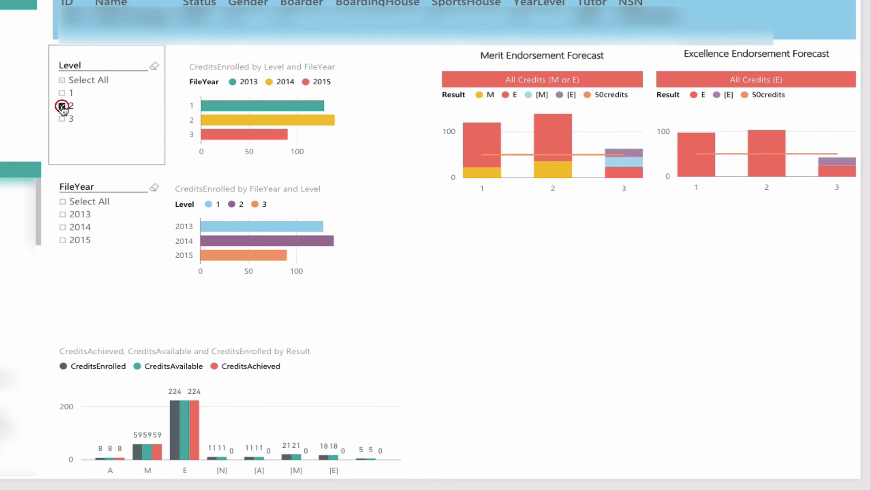
click(62, 106)
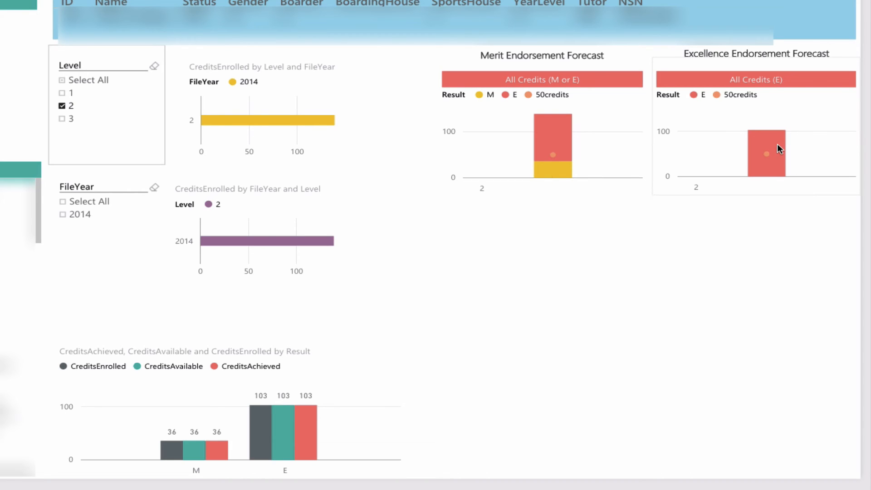
mouse_move(298, 121)
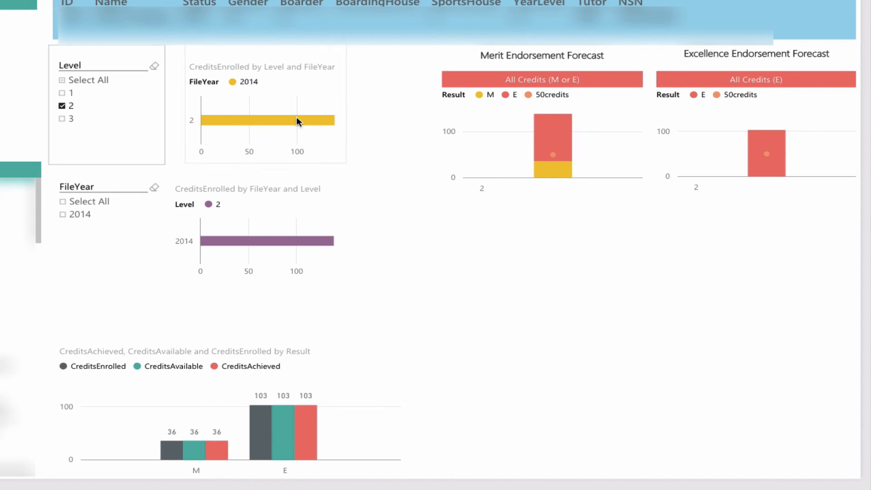
click(62, 106)
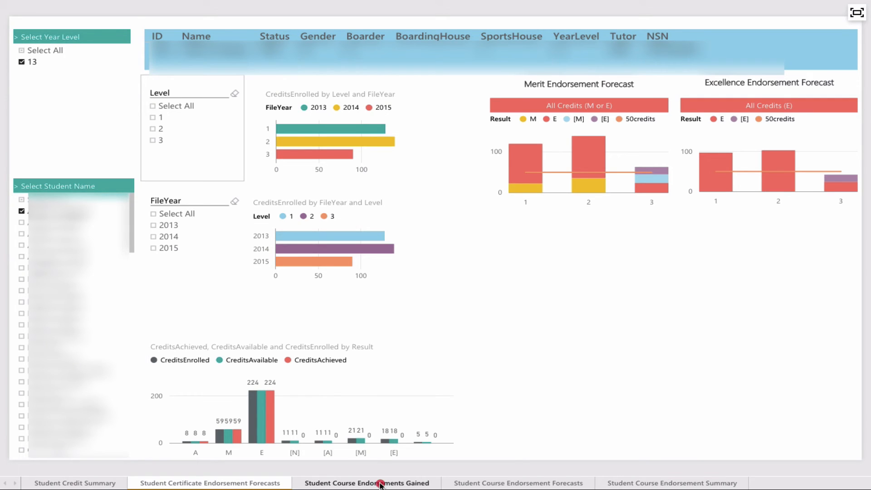
click(366, 482)
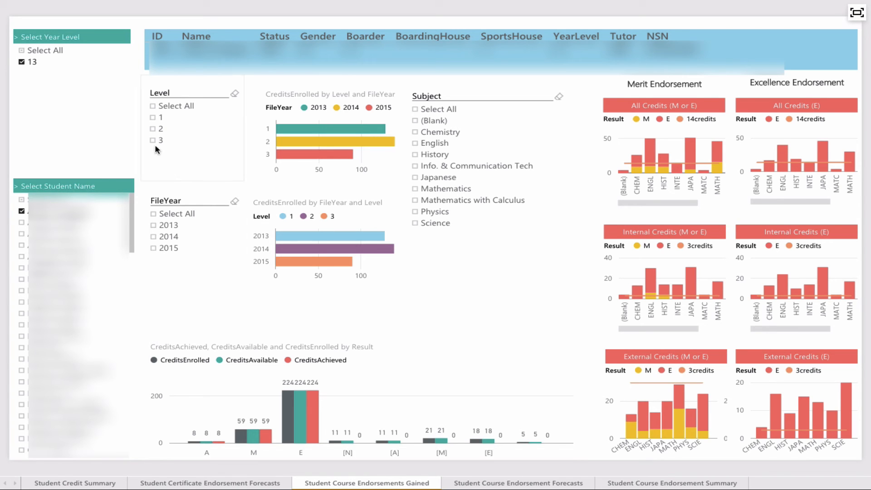
click(154, 140)
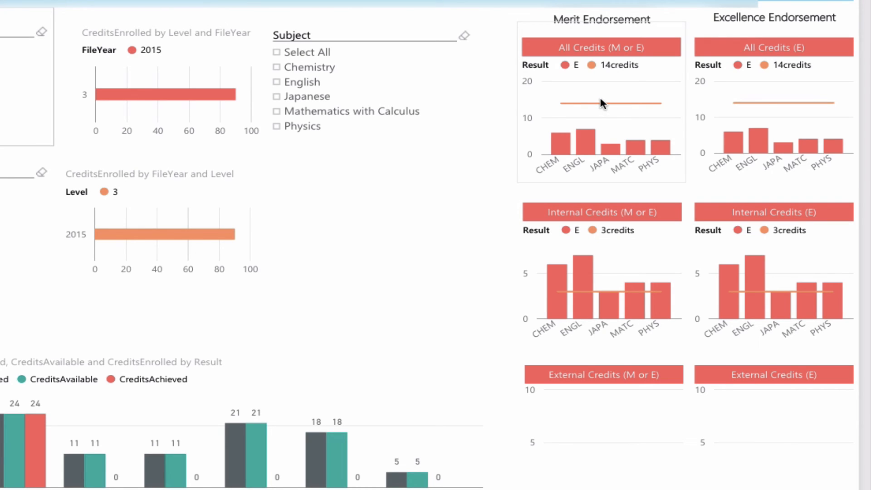
mouse_move(594, 108)
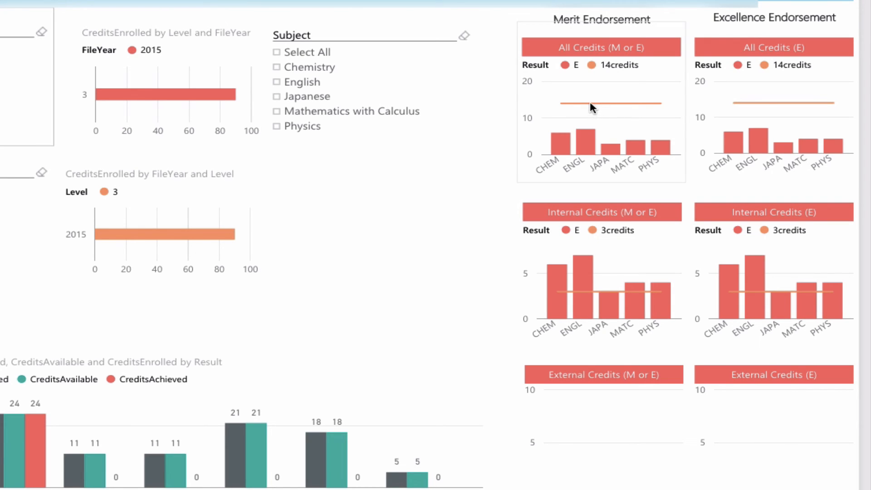
mouse_move(582, 144)
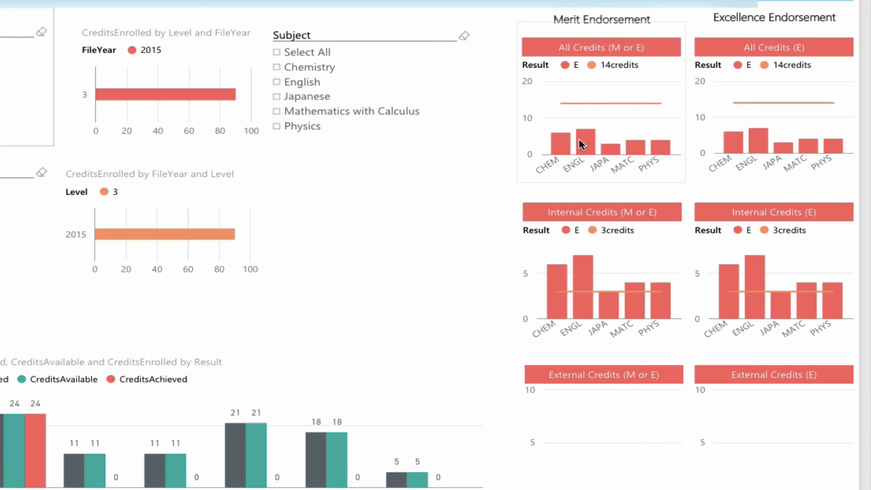
mouse_move(568, 147)
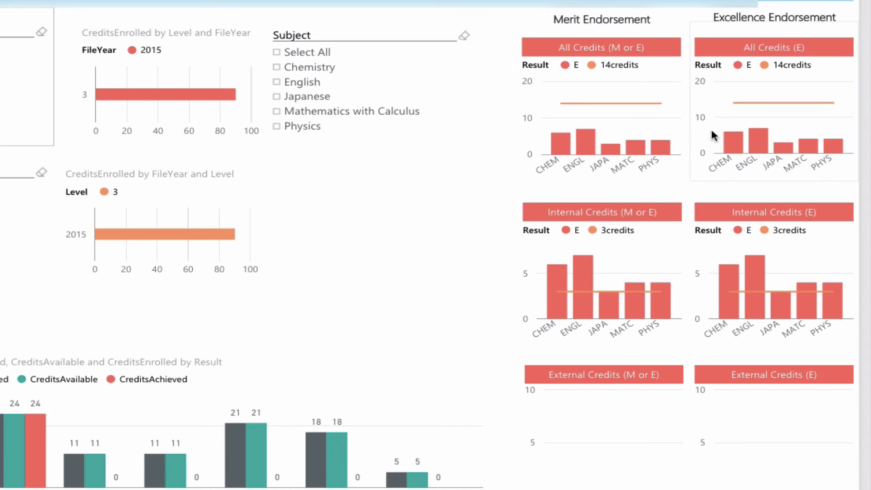
mouse_move(681, 134)
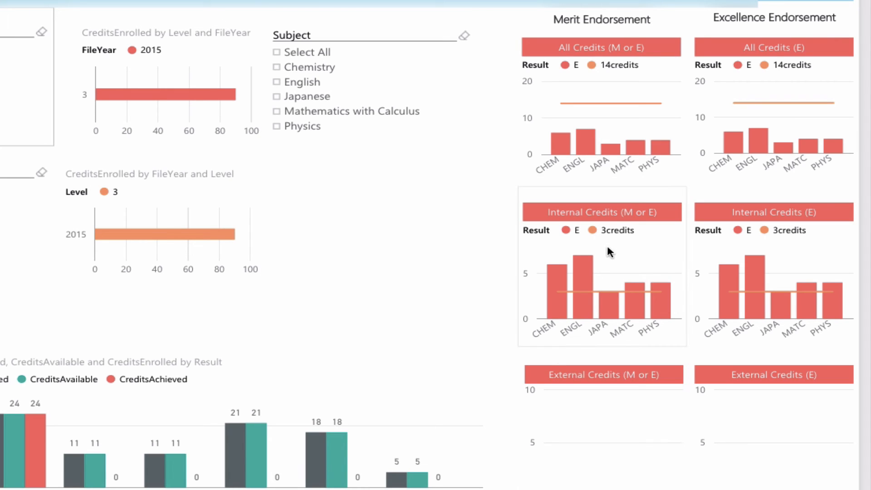
mouse_move(578, 299)
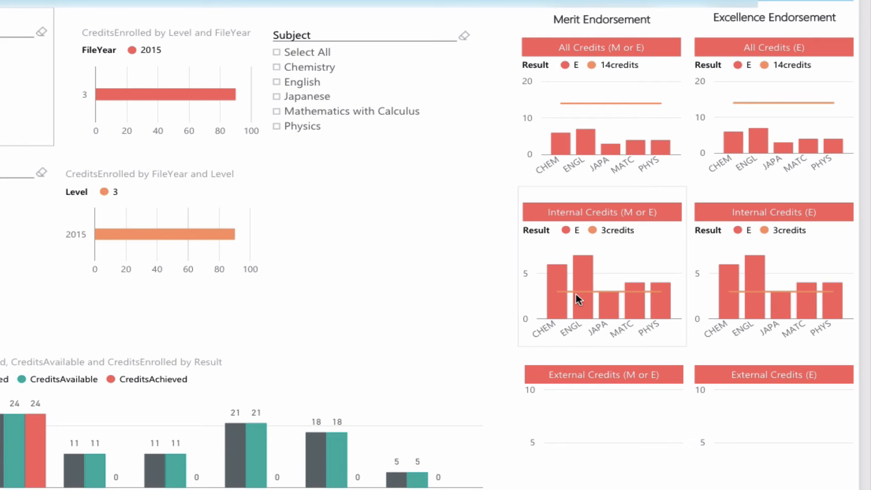
mouse_move(631, 308)
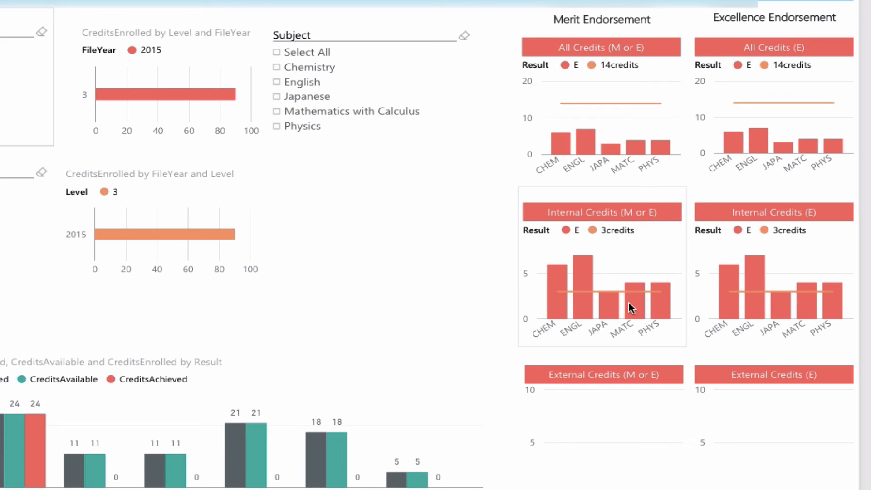
mouse_move(611, 296)
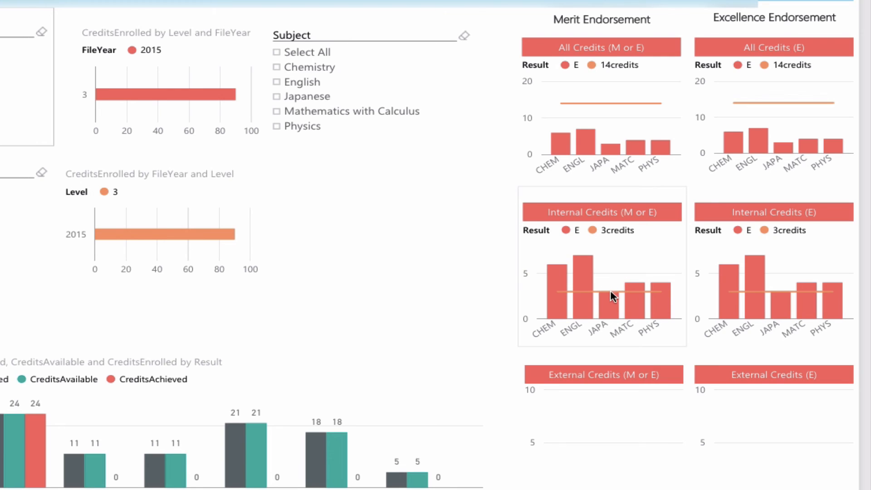
mouse_move(652, 294)
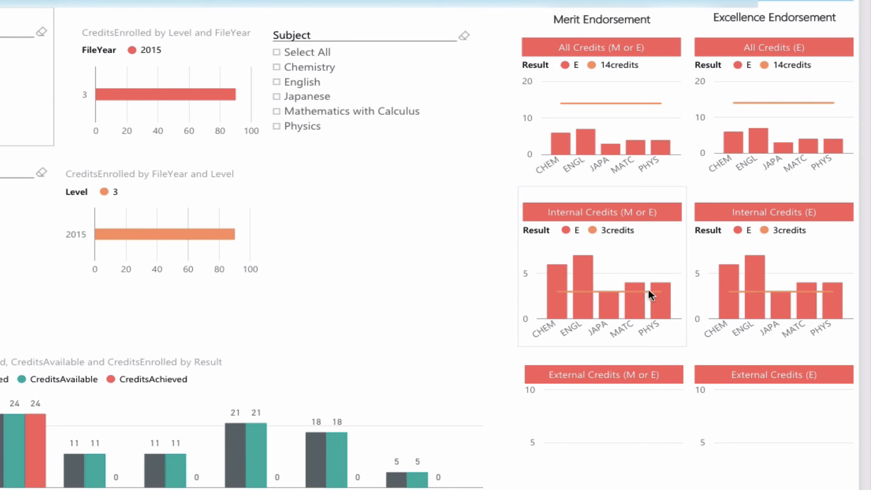
mouse_move(602, 418)
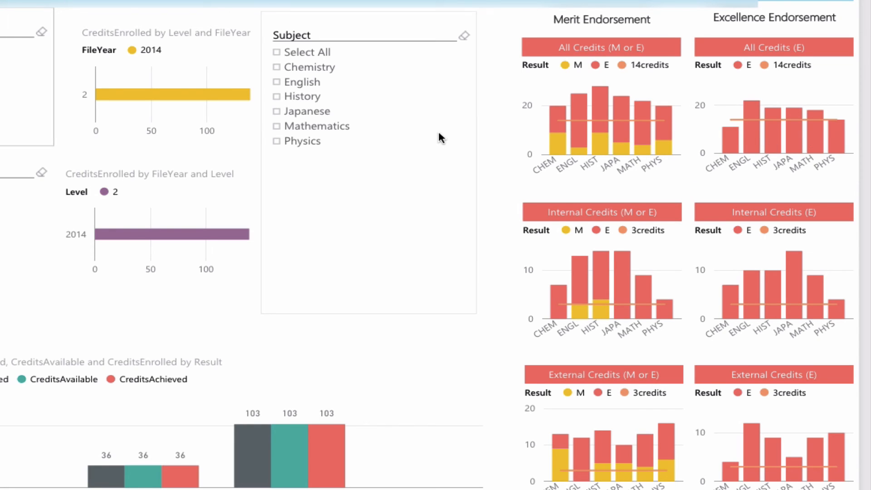
Step: Toggle the History checkbox in the Subject slicer to filter endorsement charts to HIST
click(276, 96)
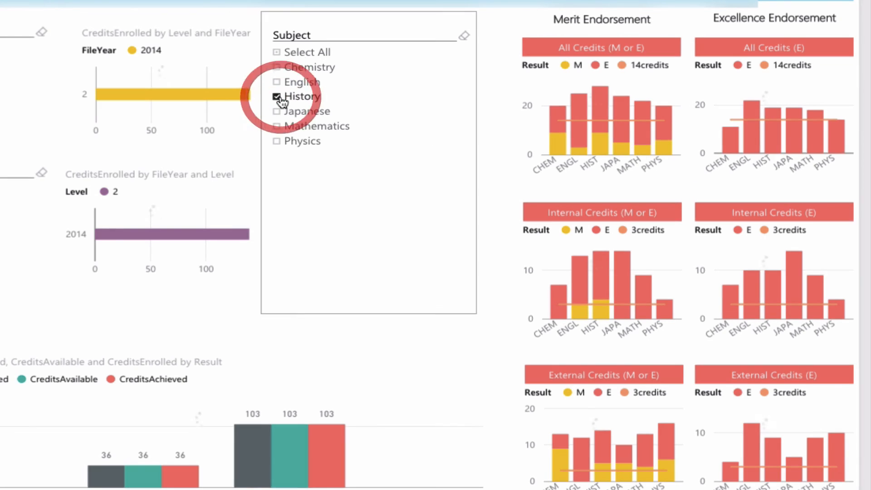
click(277, 95)
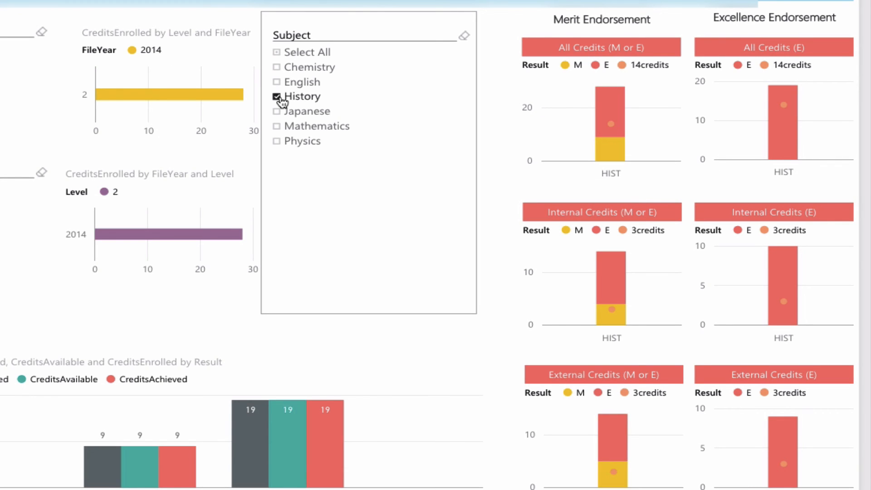
click(276, 96)
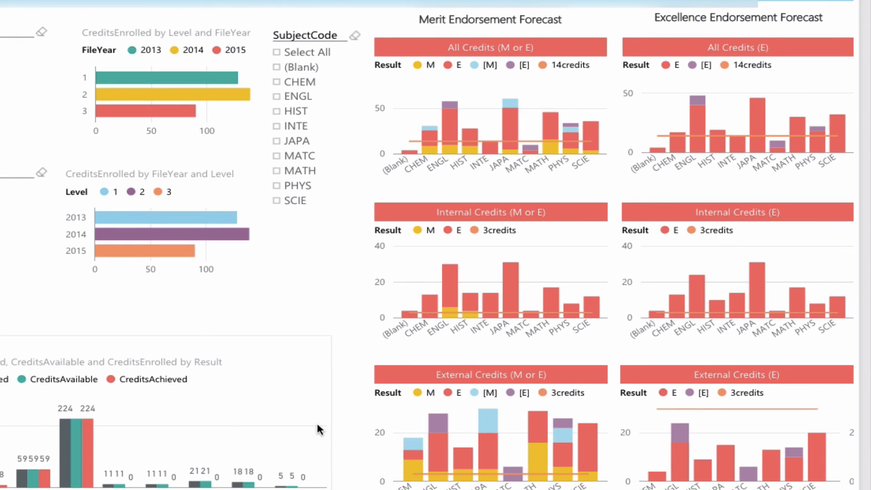
mouse_move(169, 293)
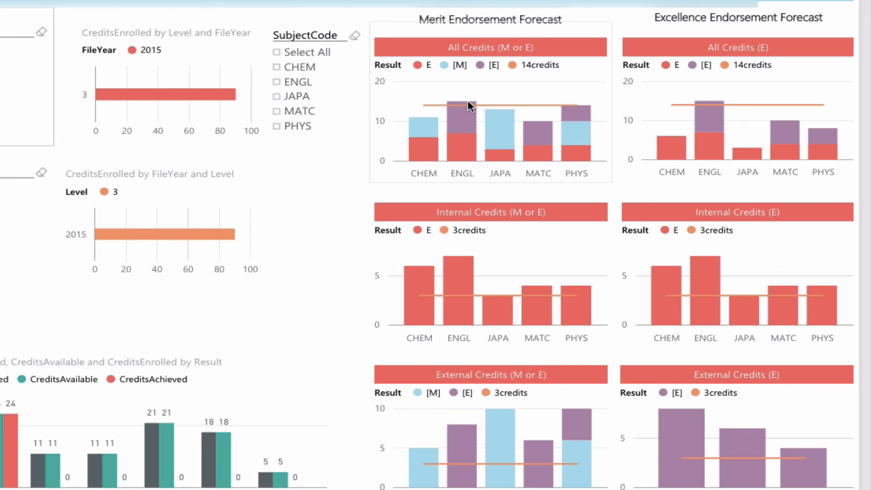
mouse_move(465, 107)
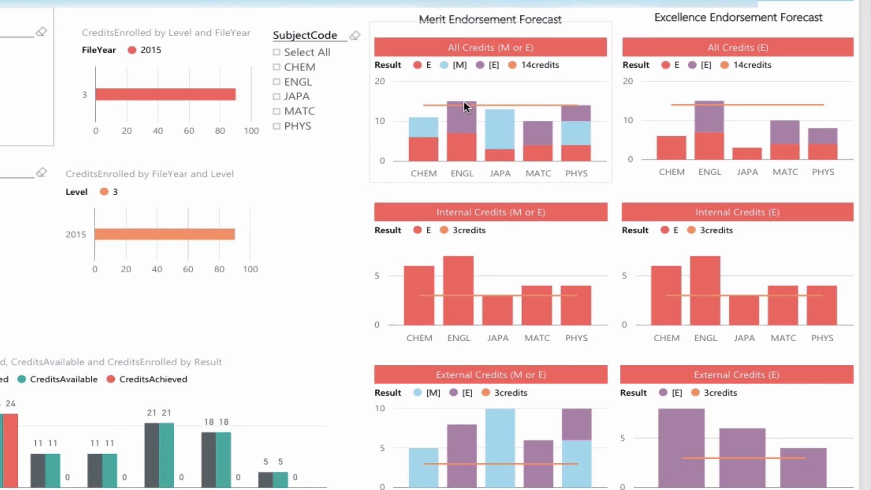
mouse_move(528, 141)
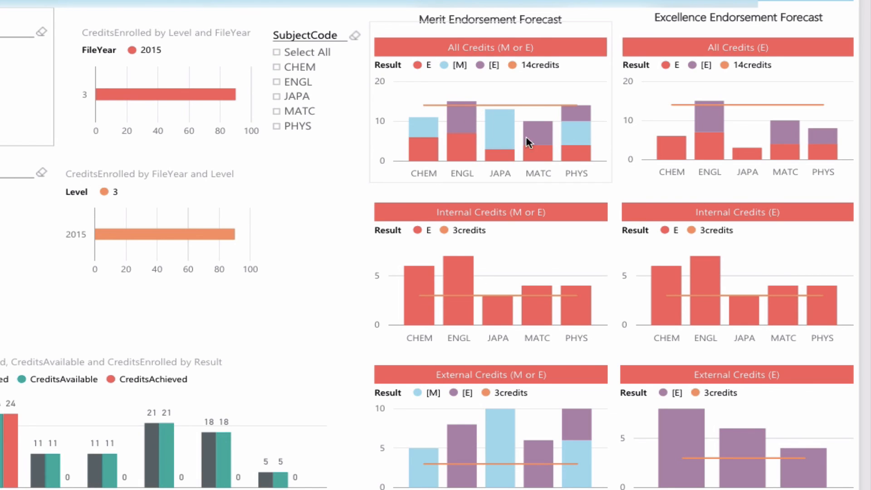
mouse_move(701, 162)
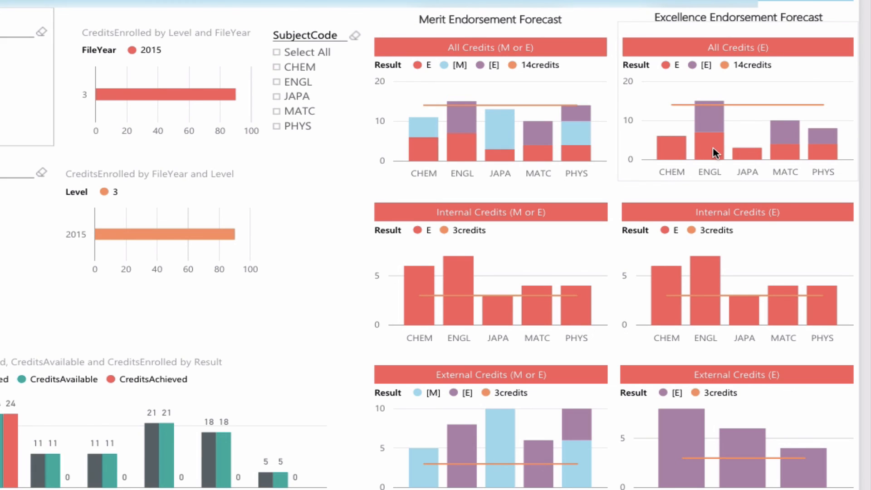
mouse_move(717, 134)
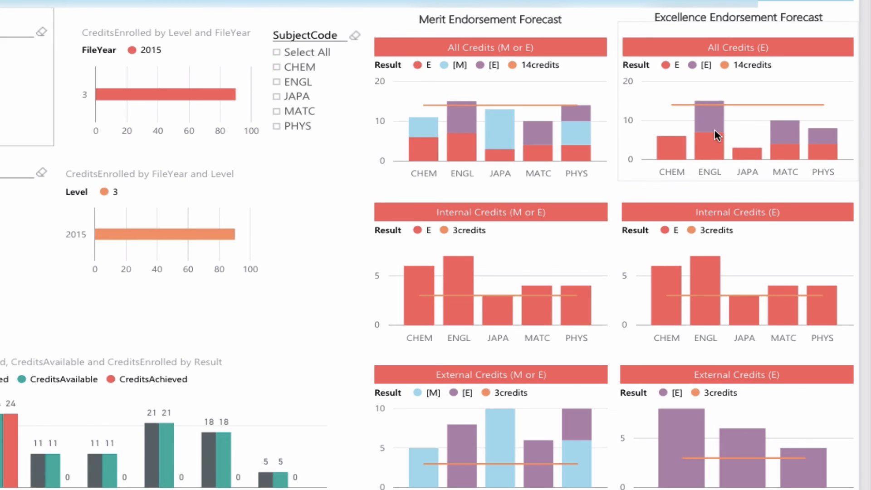
mouse_move(784, 135)
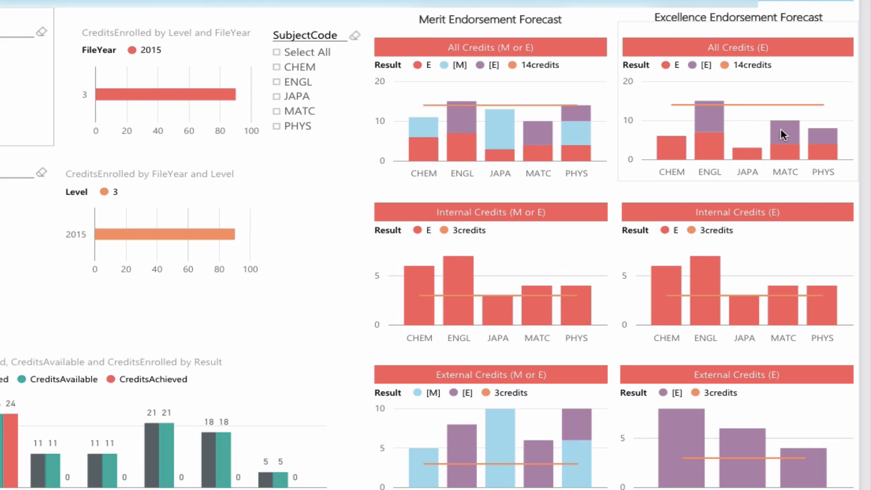
mouse_move(787, 138)
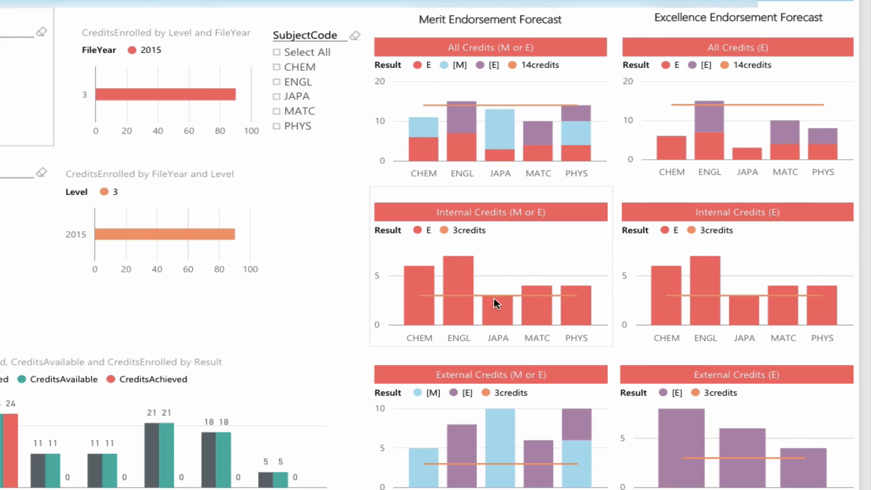
mouse_move(523, 314)
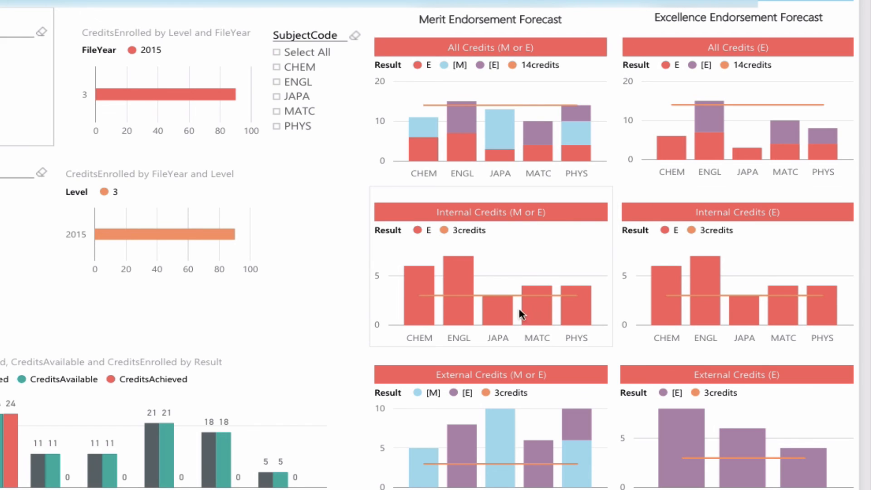
mouse_move(602, 296)
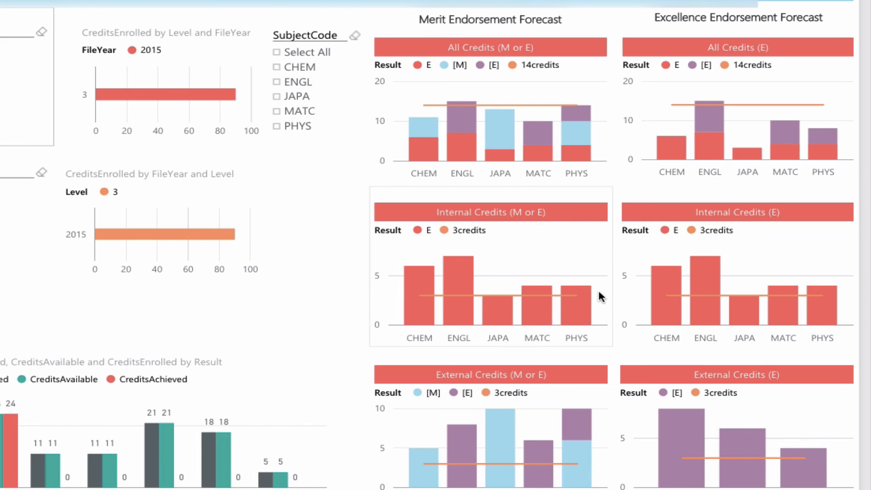
mouse_move(543, 305)
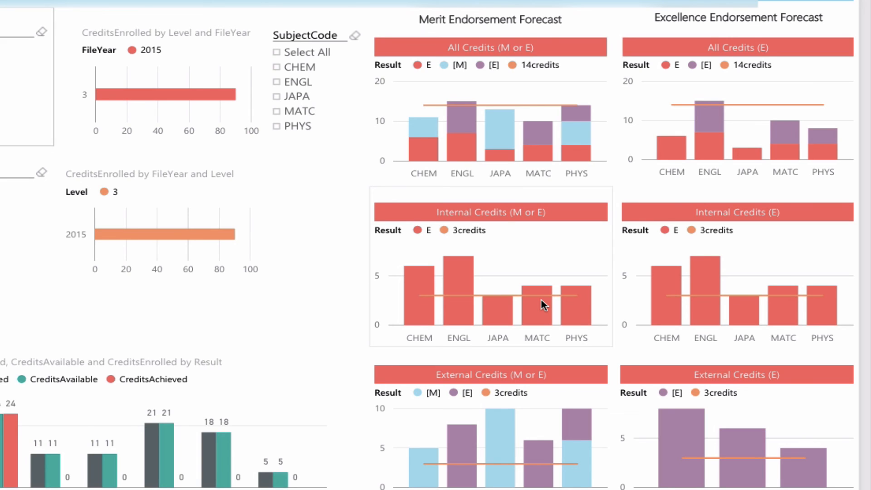
mouse_move(512, 402)
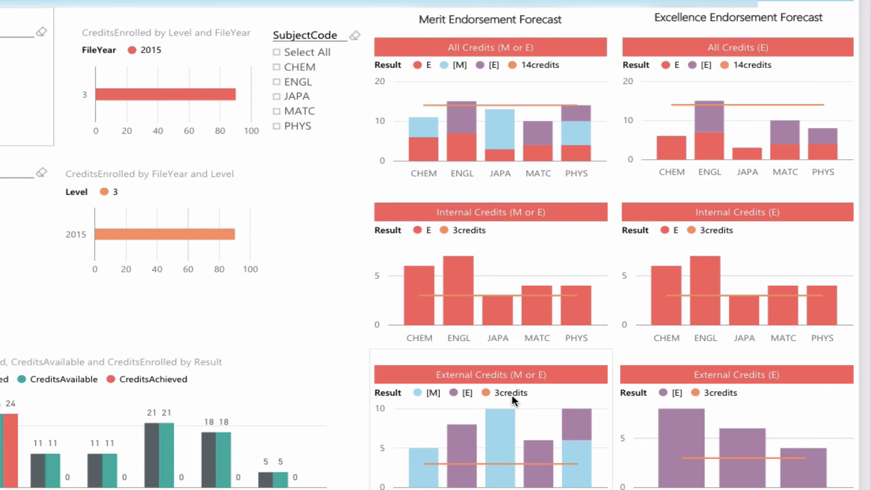
mouse_move(516, 418)
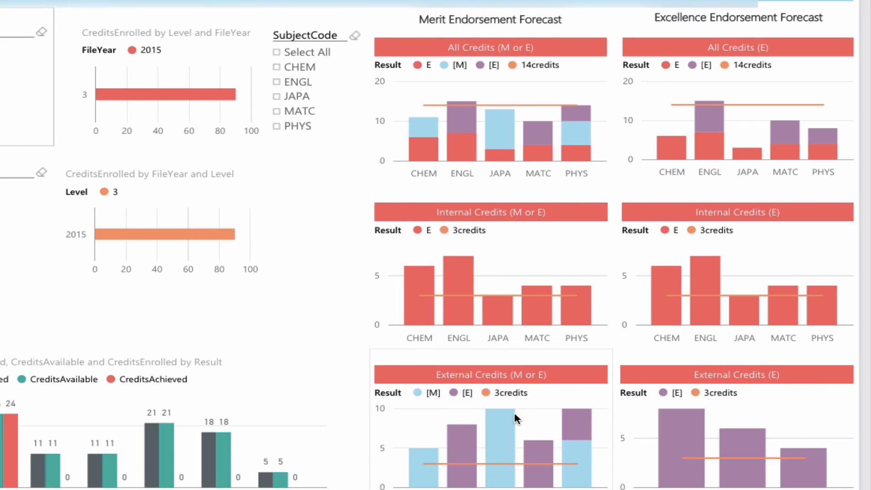
mouse_move(512, 438)
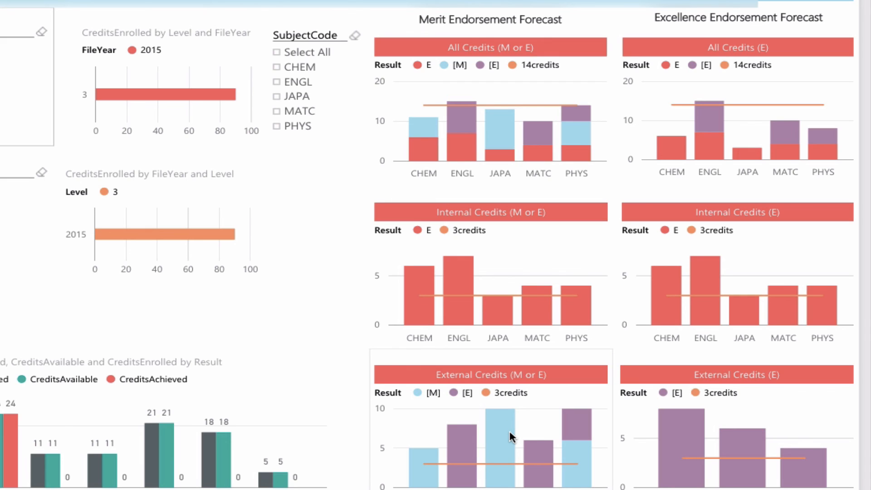
mouse_move(627, 446)
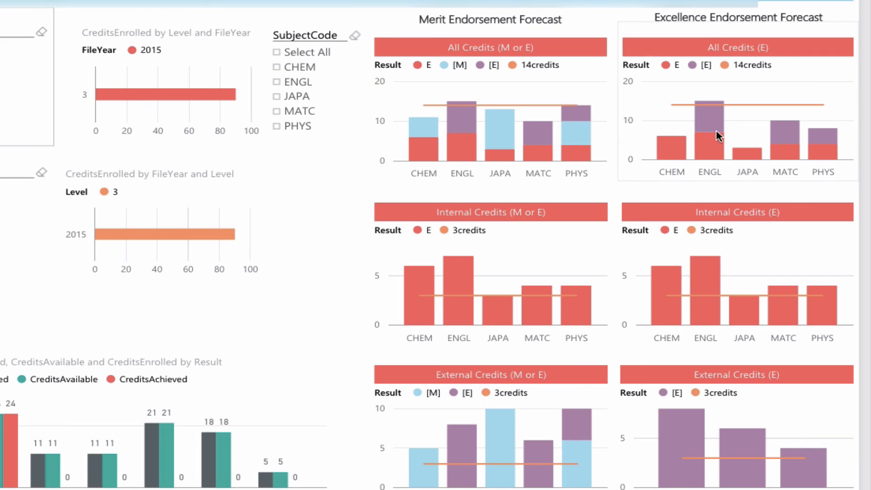
mouse_move(674, 147)
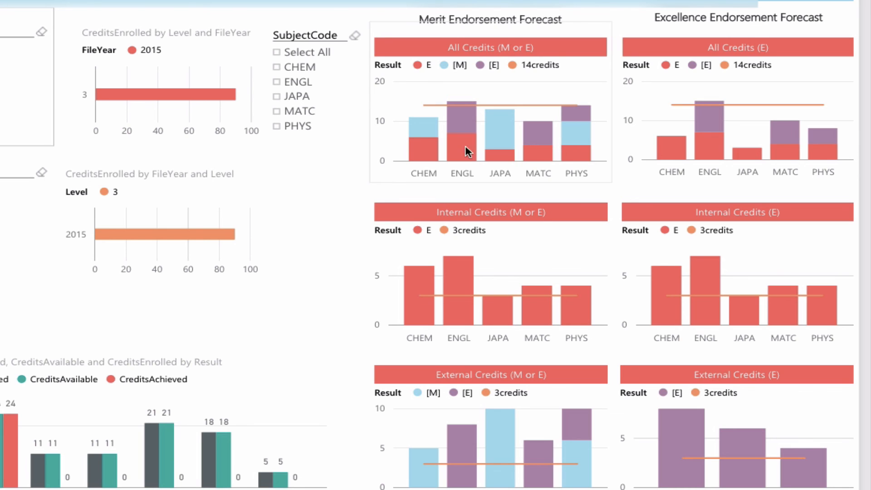
Step: Return to the University Entrance Summary page showing all 632 students
click(67, 483)
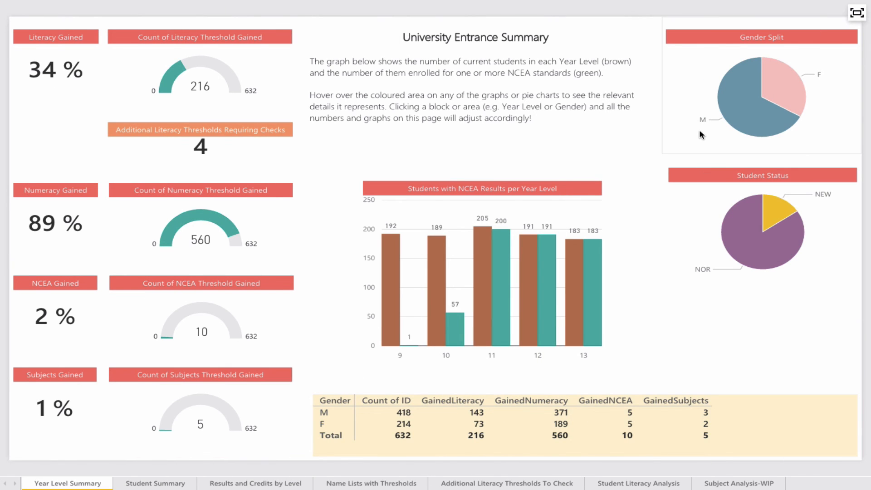